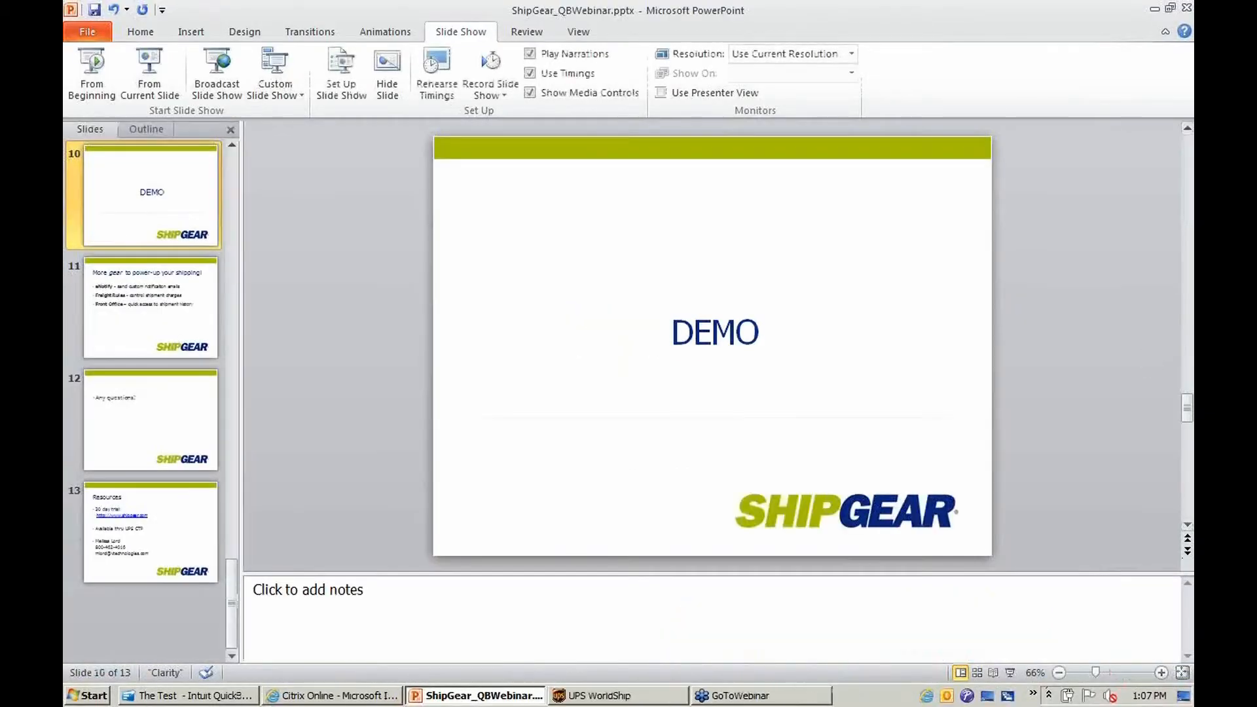
Bring UPS WorldShip to the front and minimize the PowerPoint DEMO slide.
click(617, 696)
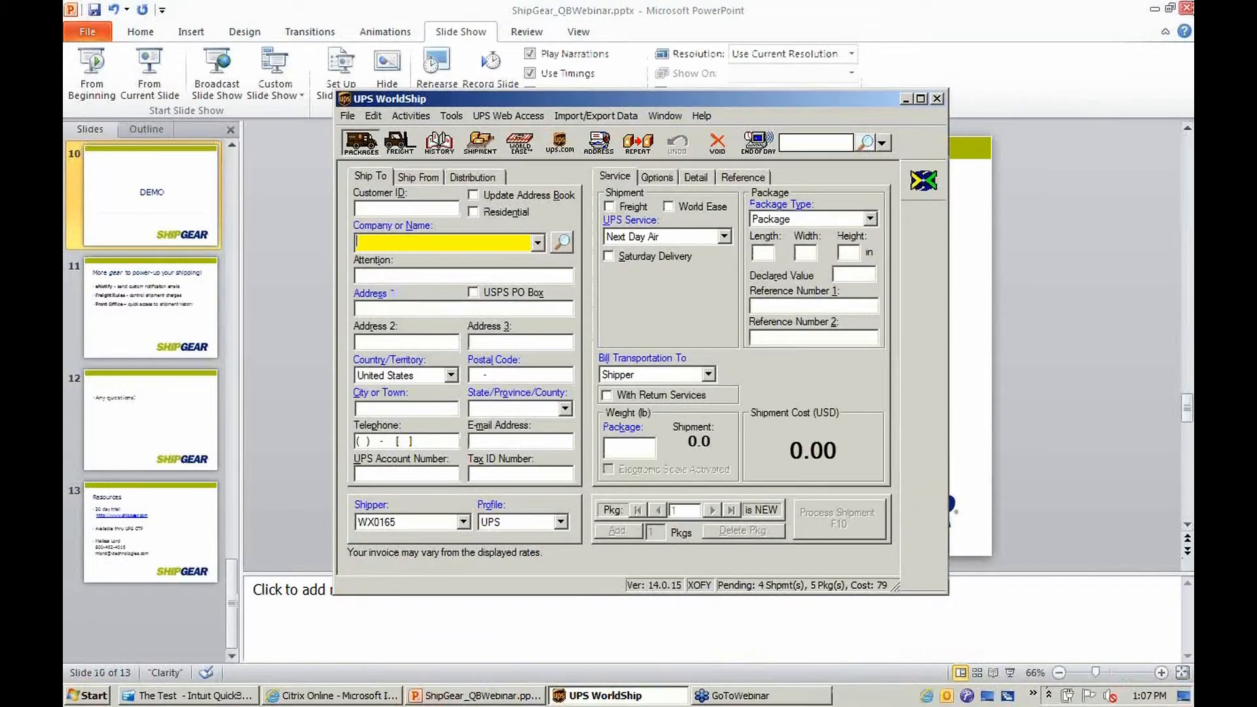
click(1152, 8)
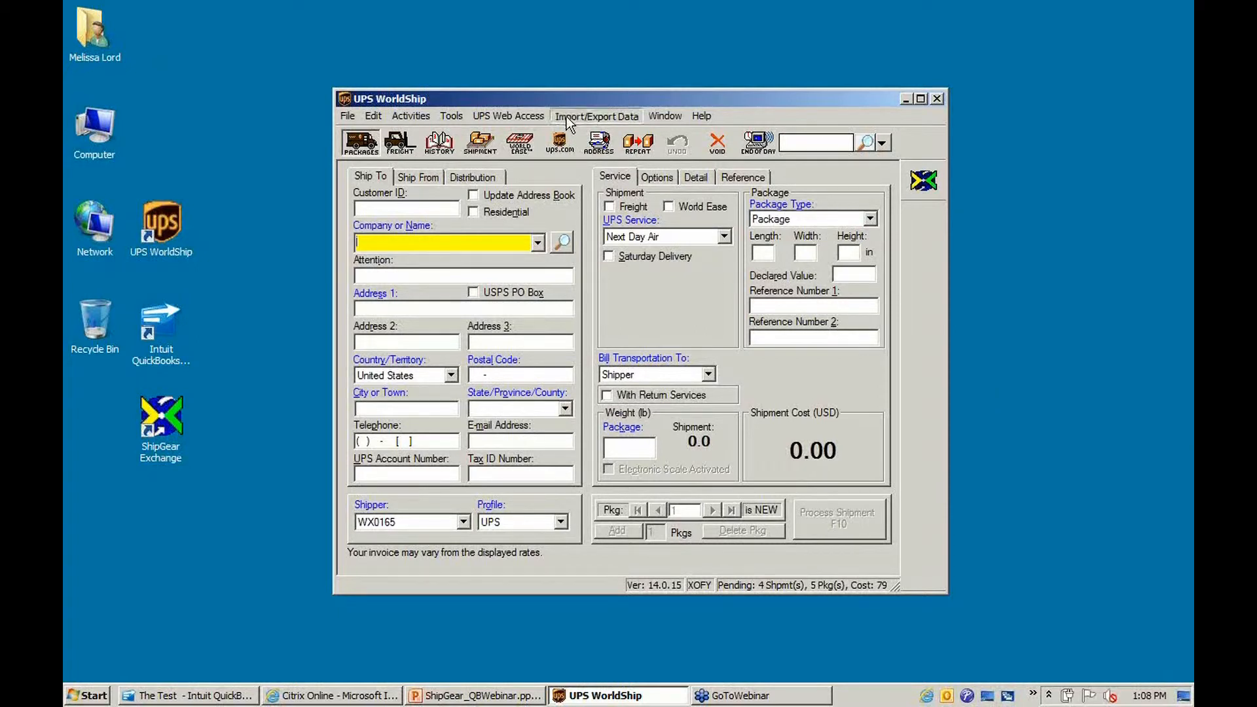
Choose 1 SG2Import under Import/Export Data > Keyed Import.
click(596, 115)
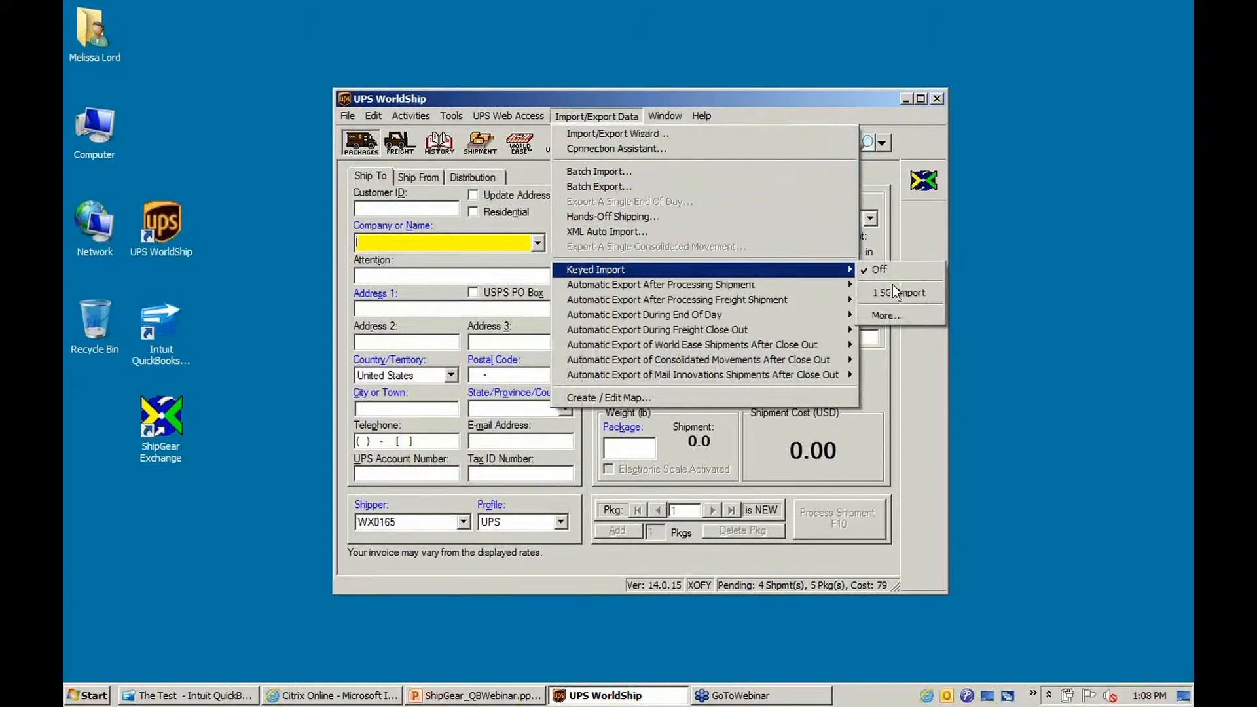
mouse_move(899, 292)
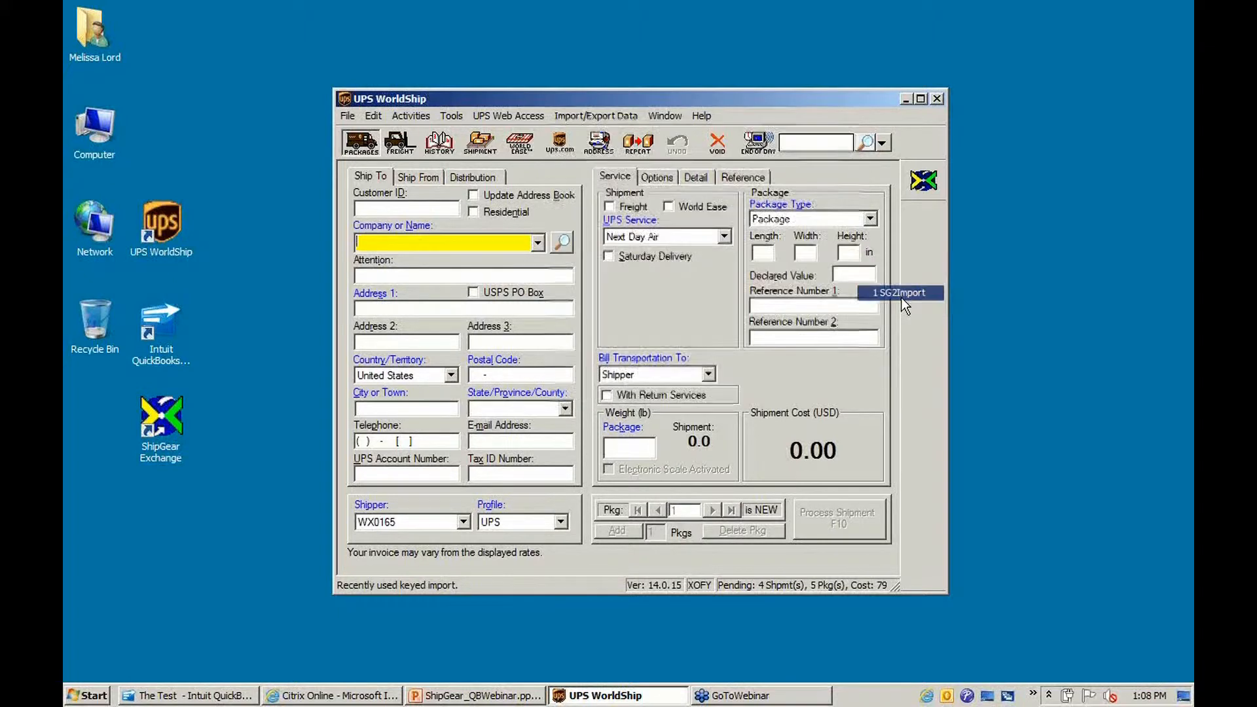
click(922, 179)
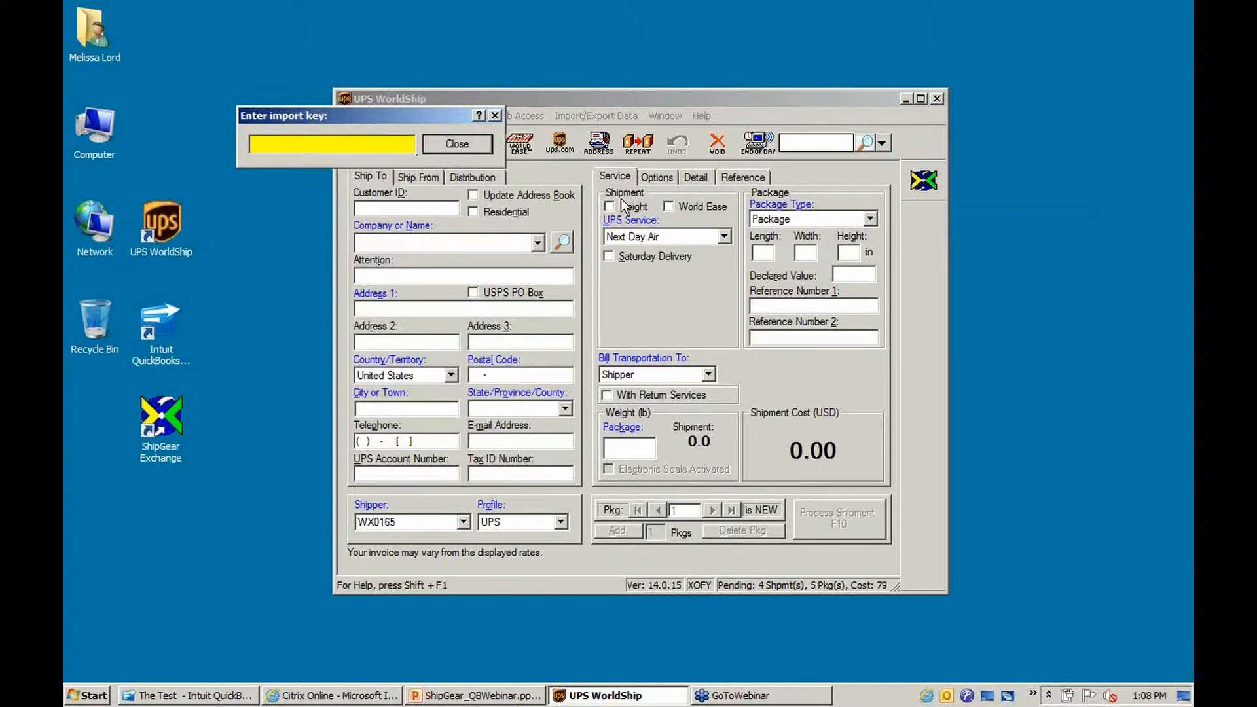
Import invoice 115 for Grandy's Market by entering import key 115.
click(331, 144)
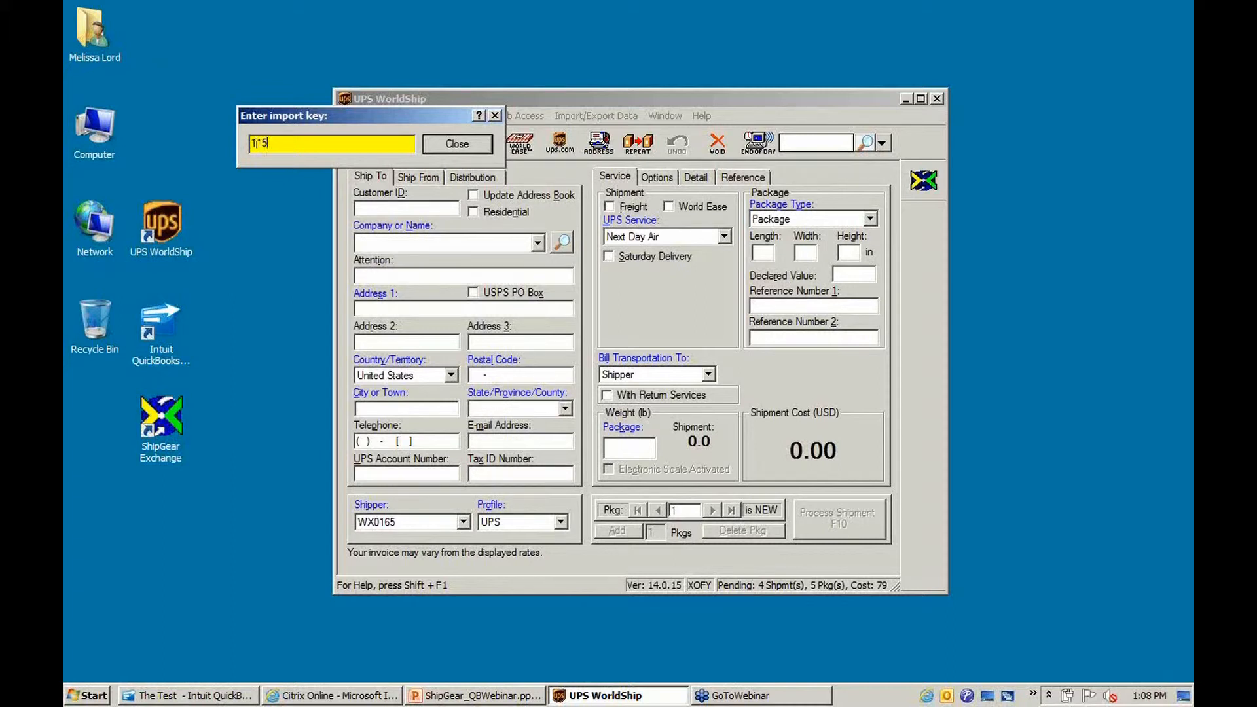
text(115)
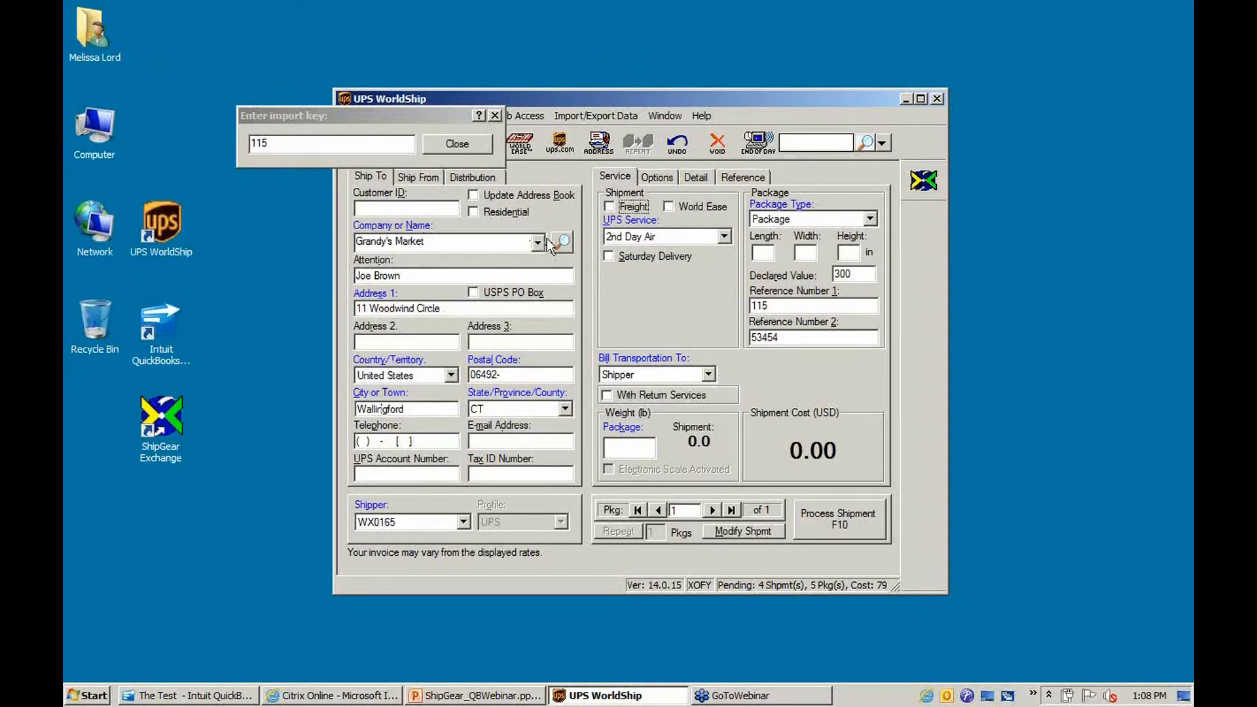
mouse_move(558, 222)
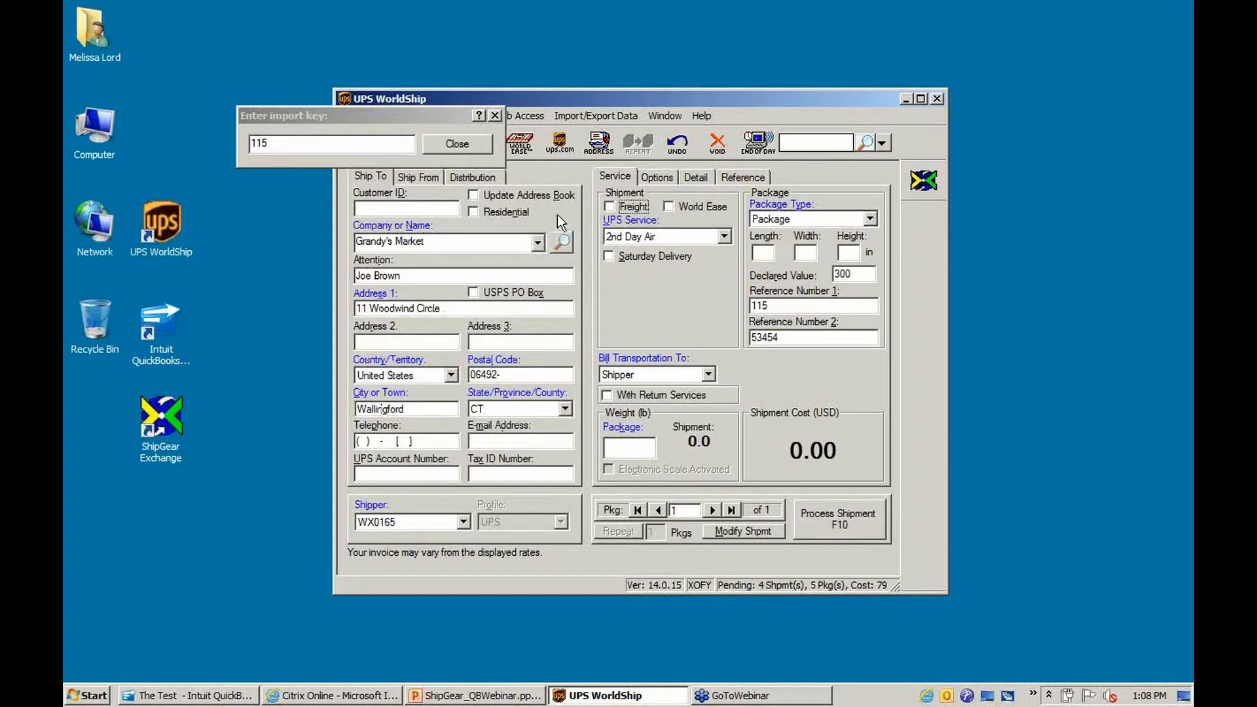
mouse_move(393, 496)
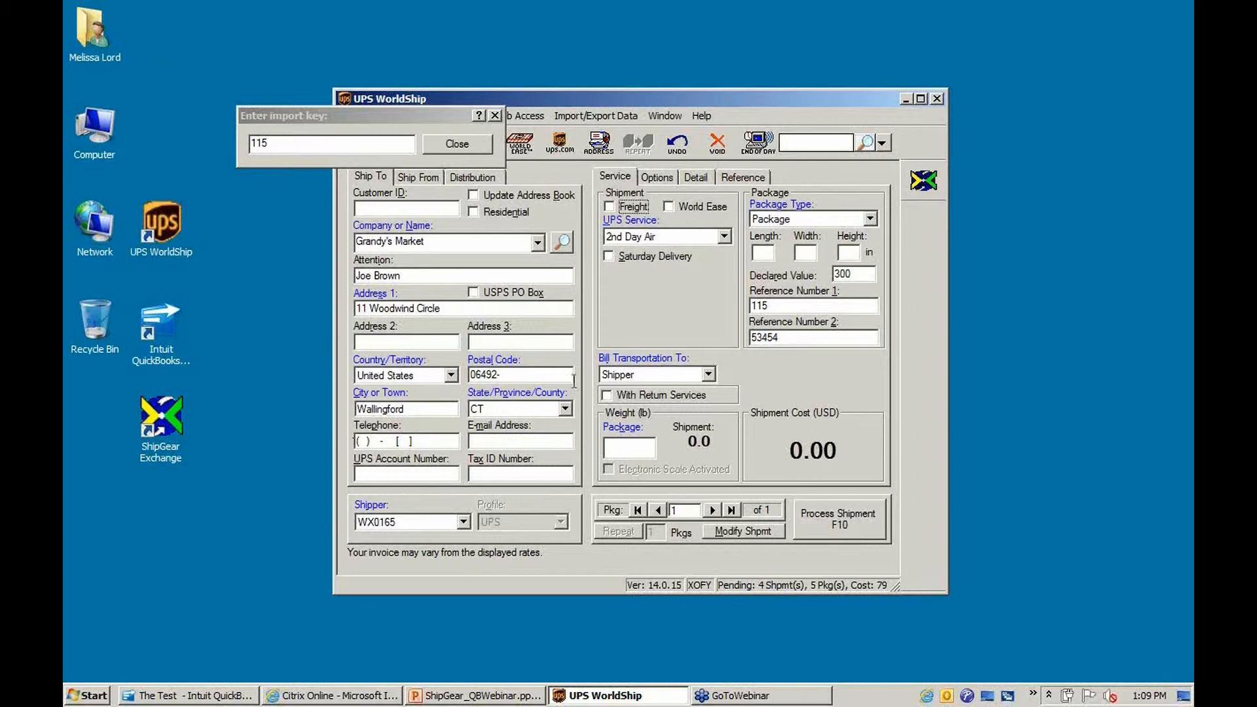
mouse_move(335, 215)
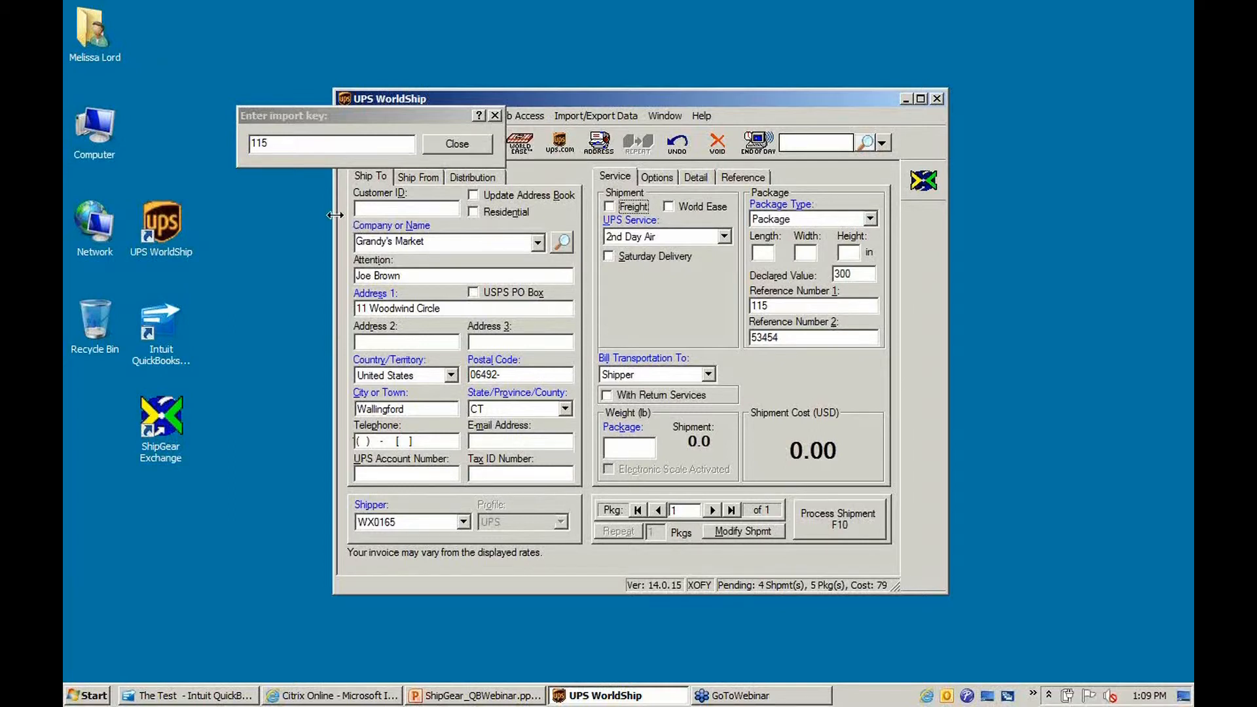
mouse_move(651, 247)
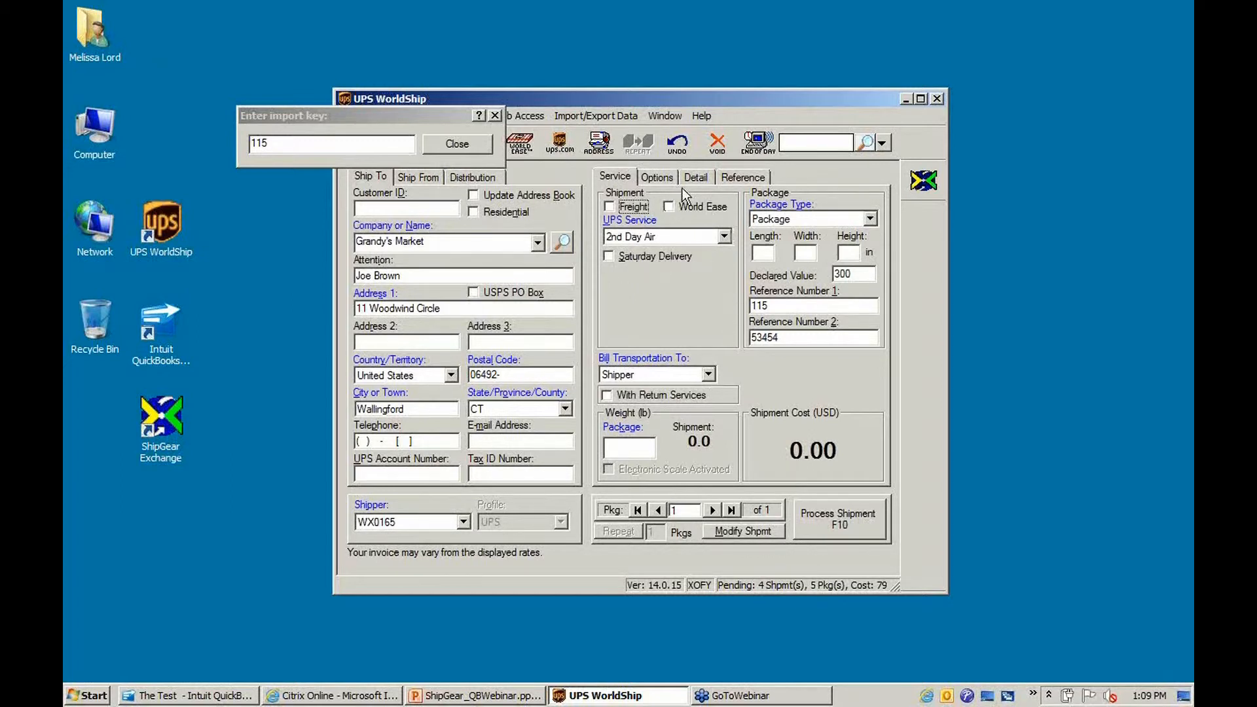
Check the Quantum View Notify memo and the $300 declared value under Options.
click(656, 178)
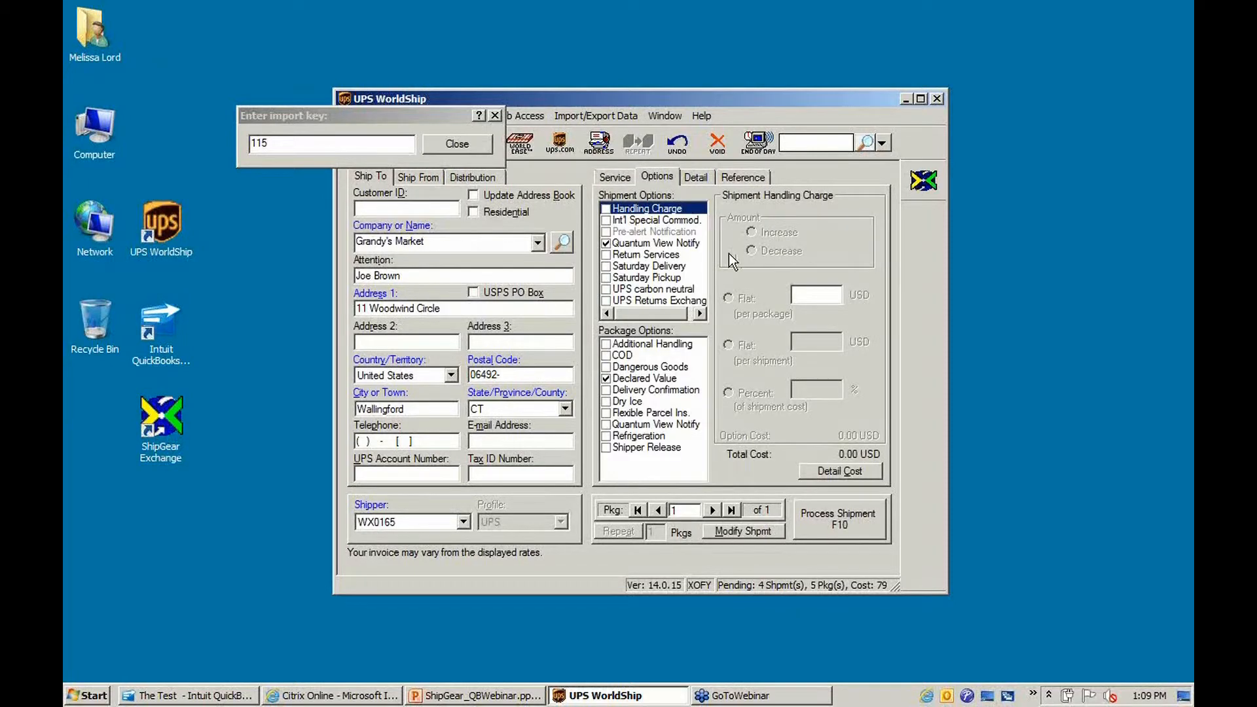
click(651, 243)
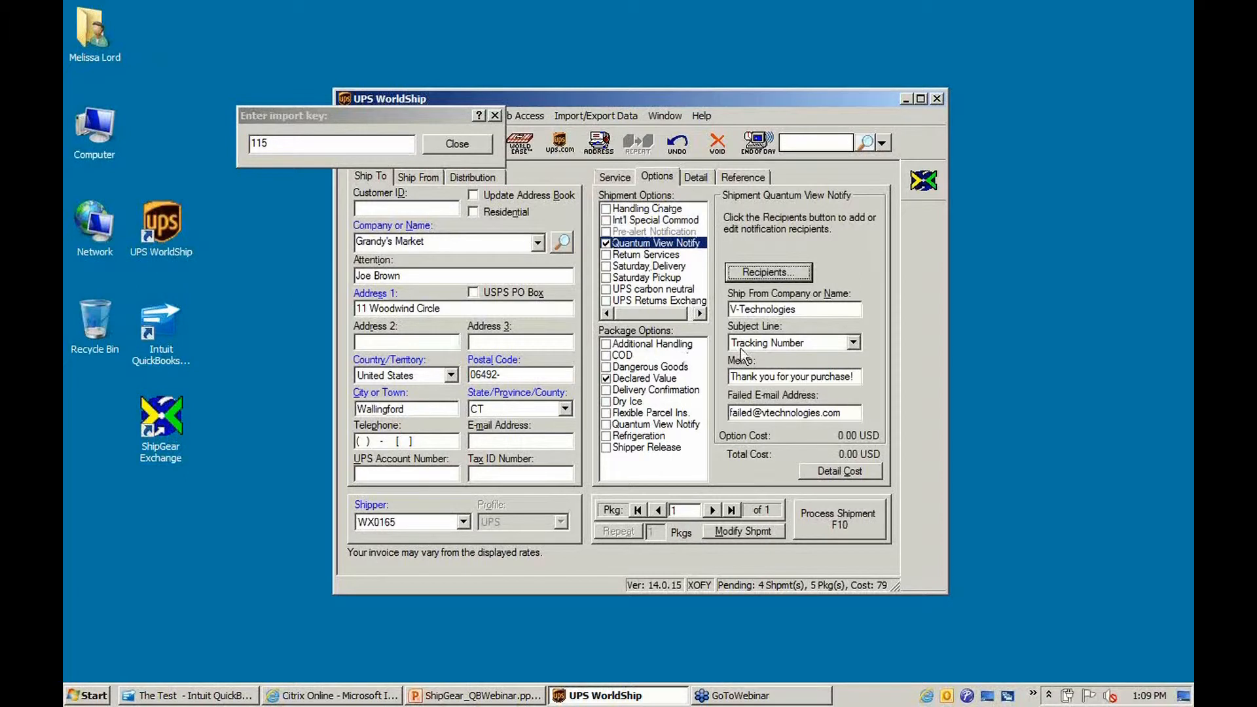
mouse_move(826, 362)
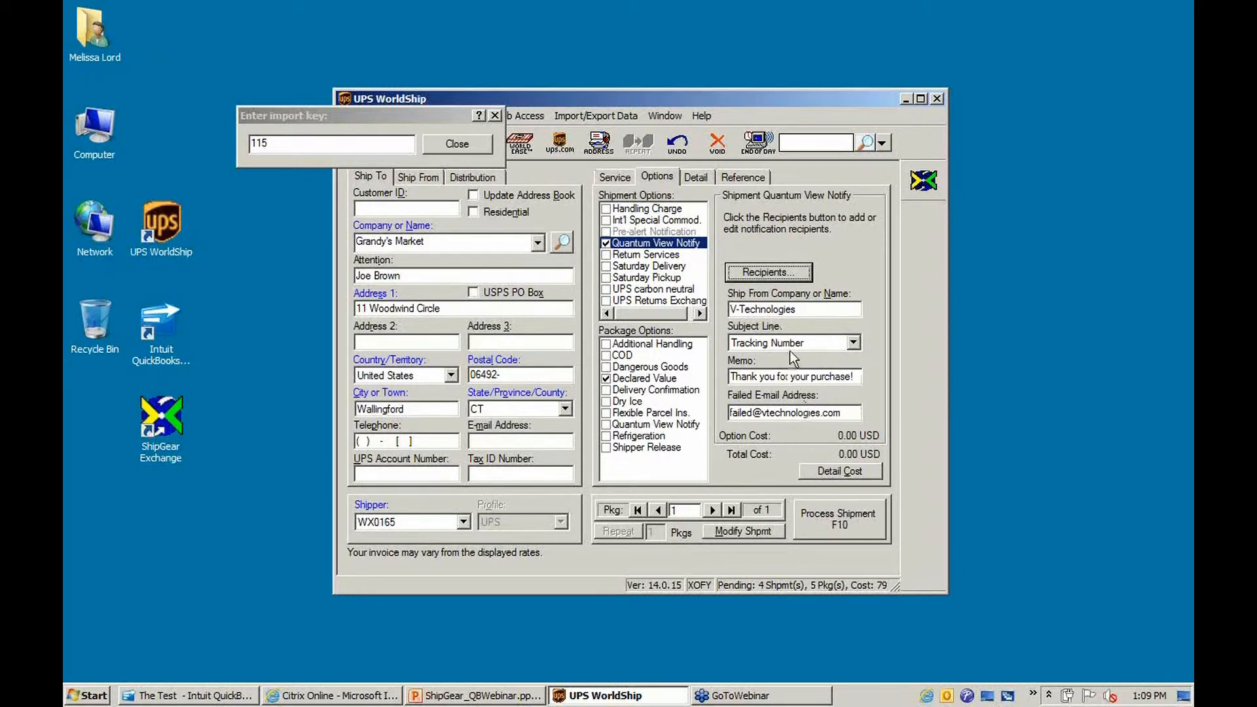
triple_click(792, 310)
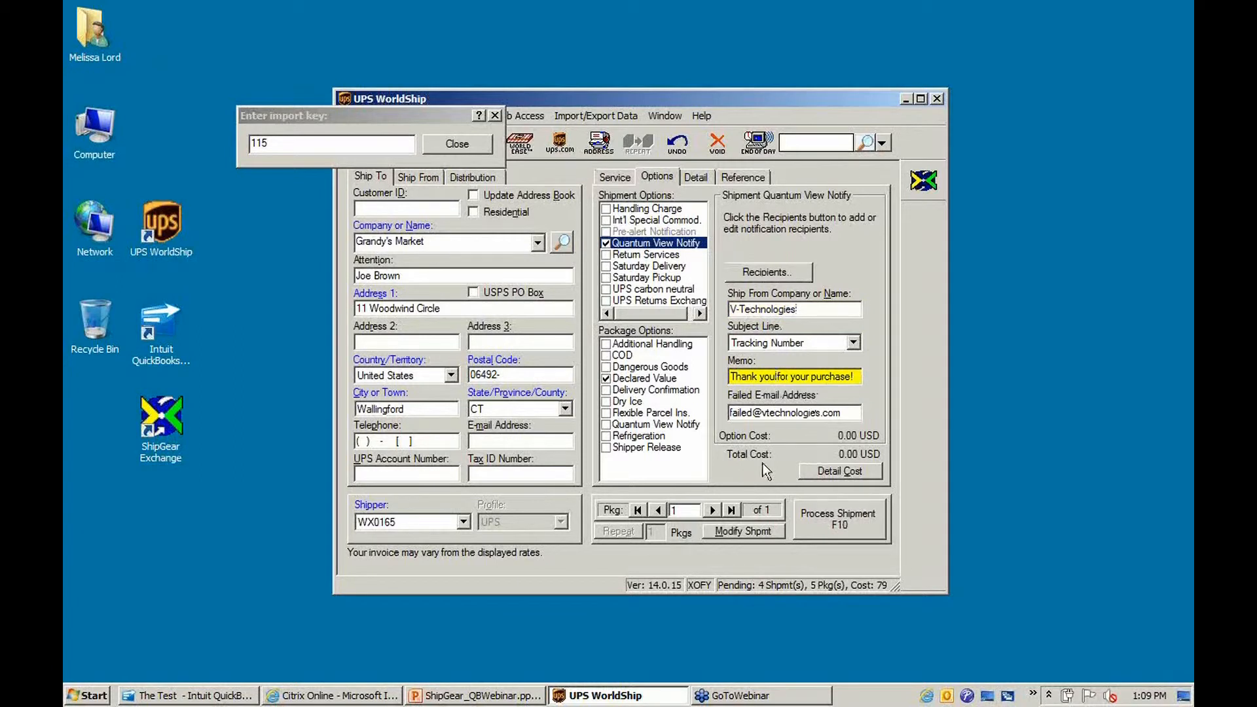
mouse_move(495, 489)
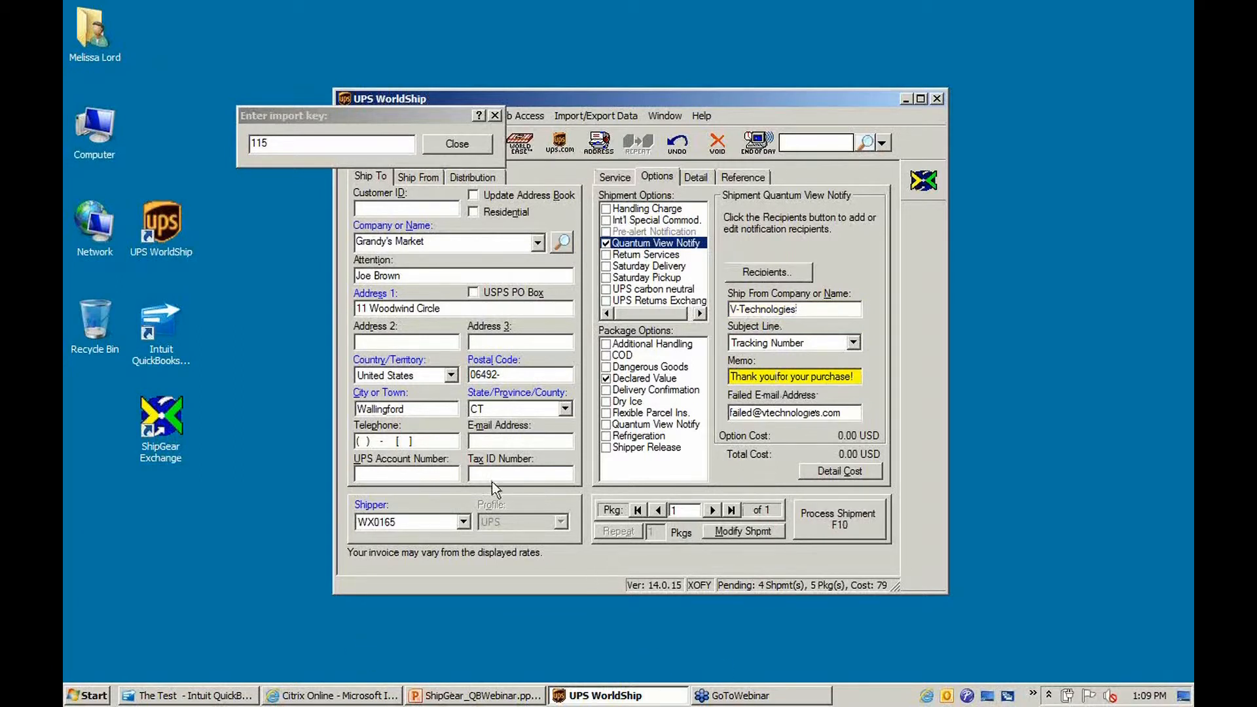
mouse_move(661, 467)
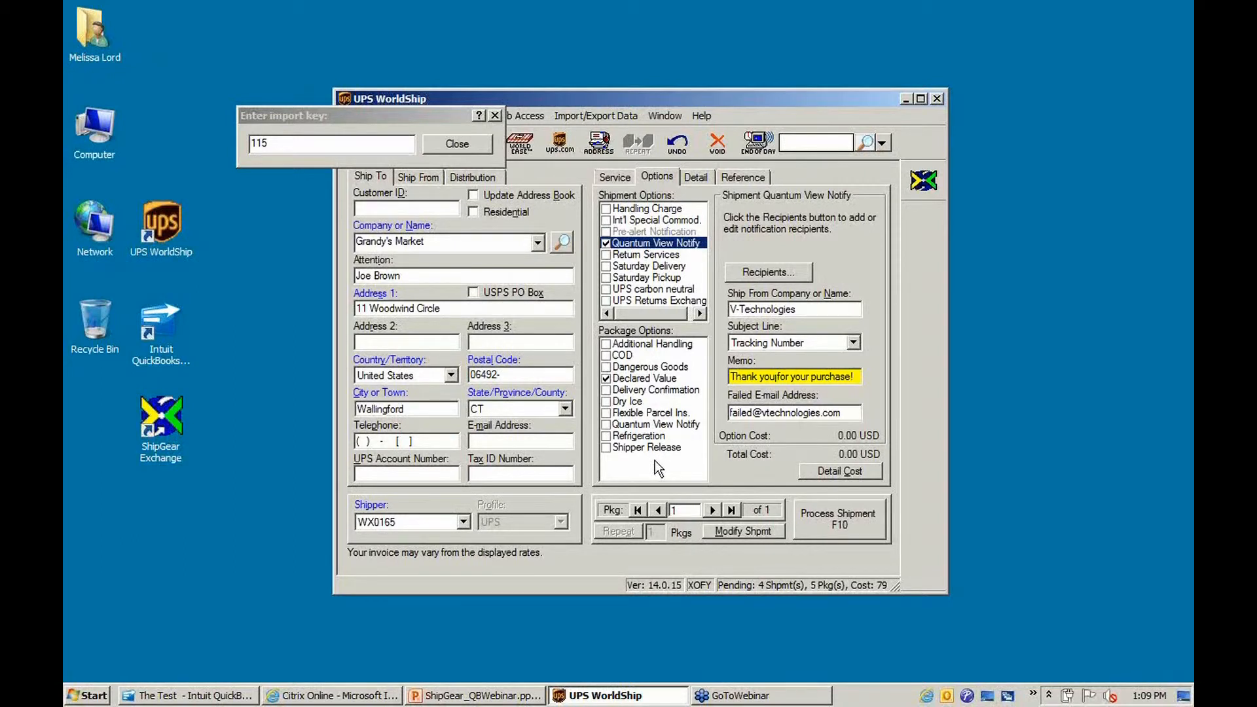
mouse_move(511, 528)
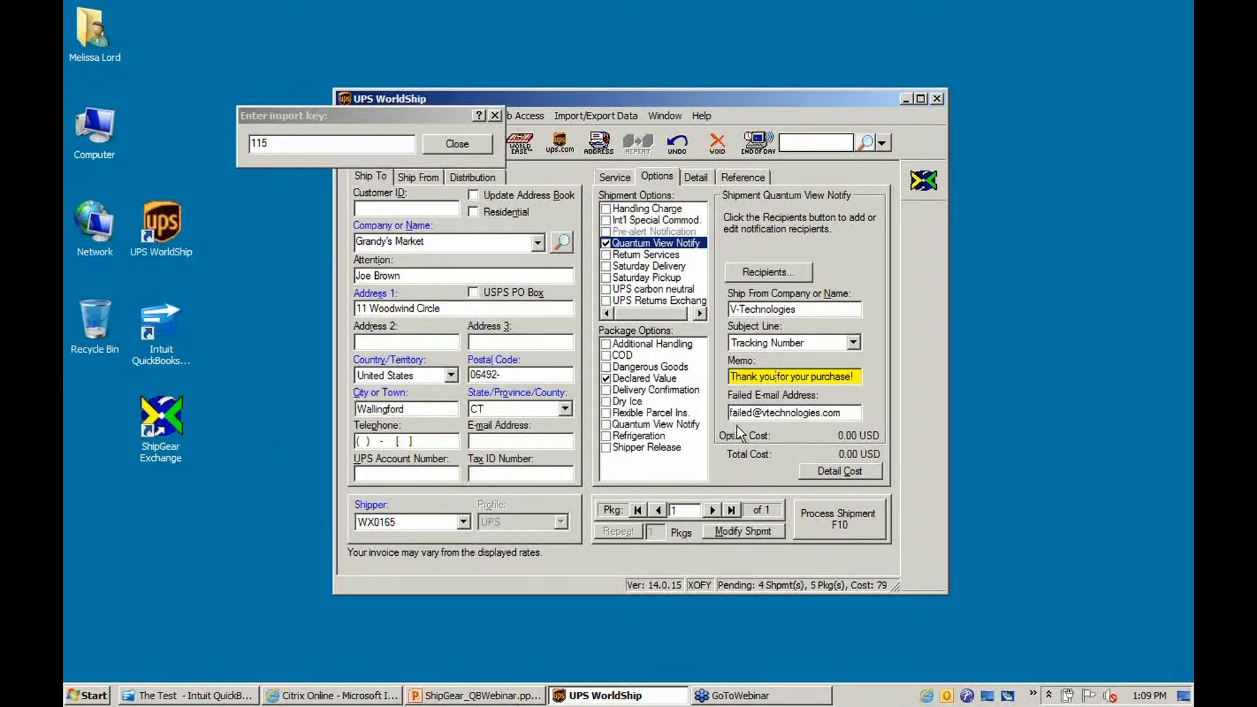
click(606, 378)
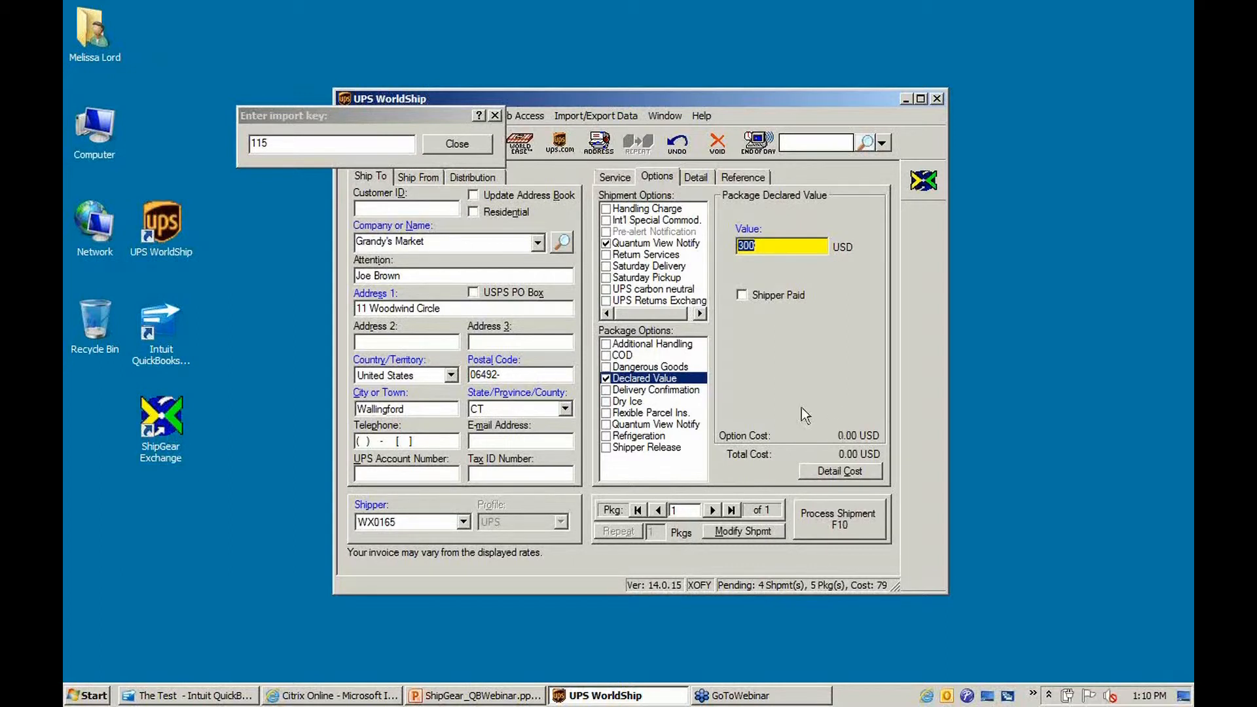
mouse_move(940, 261)
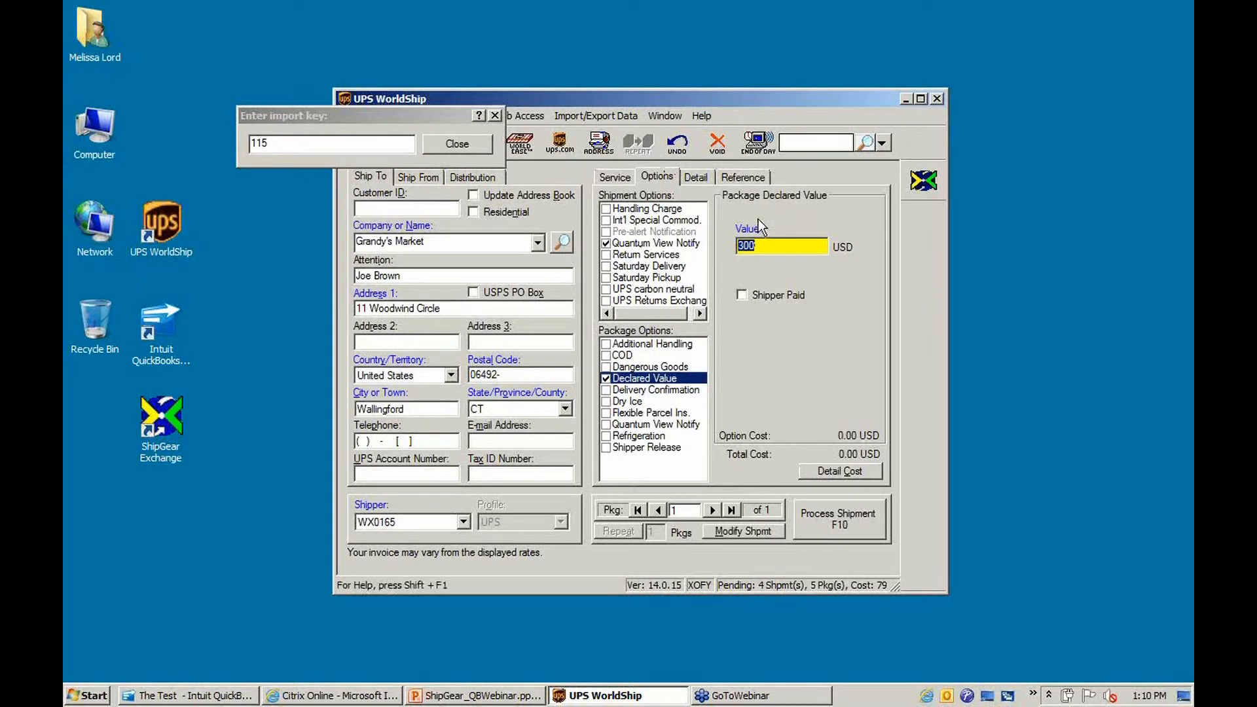
Display reference numbers 115, 53454, Grandy's Market and SG111021_115.
click(742, 177)
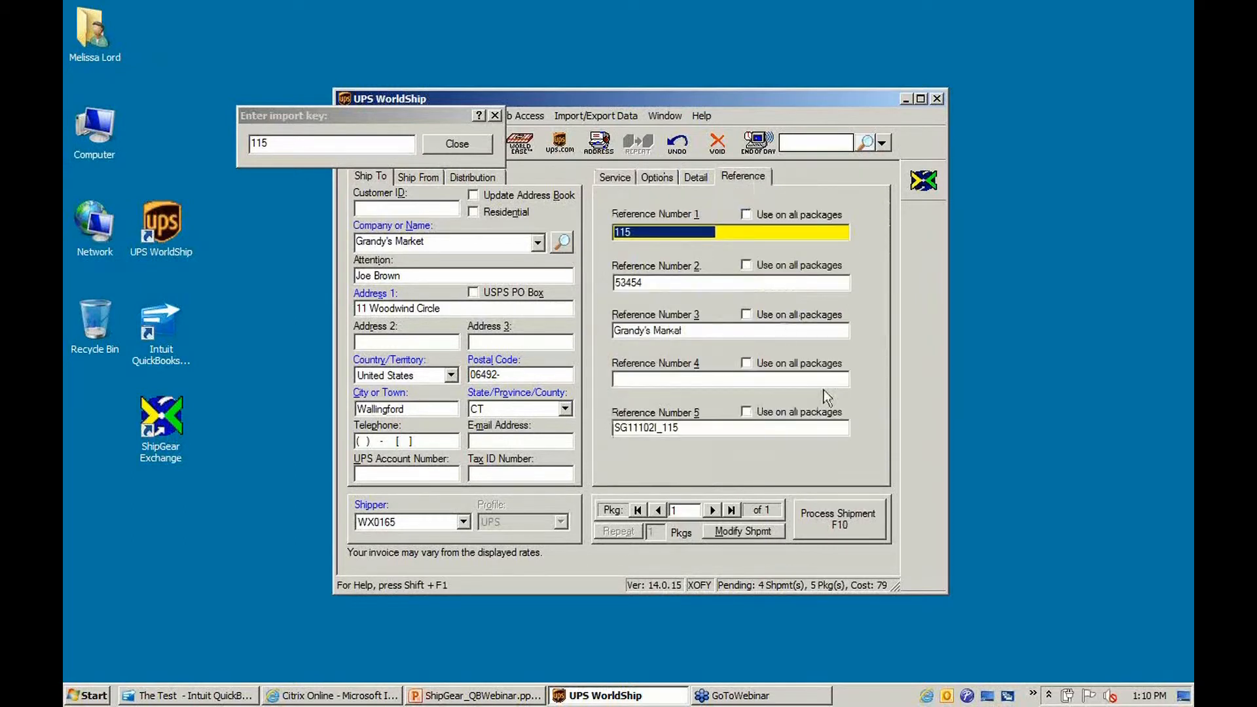
mouse_move(864, 394)
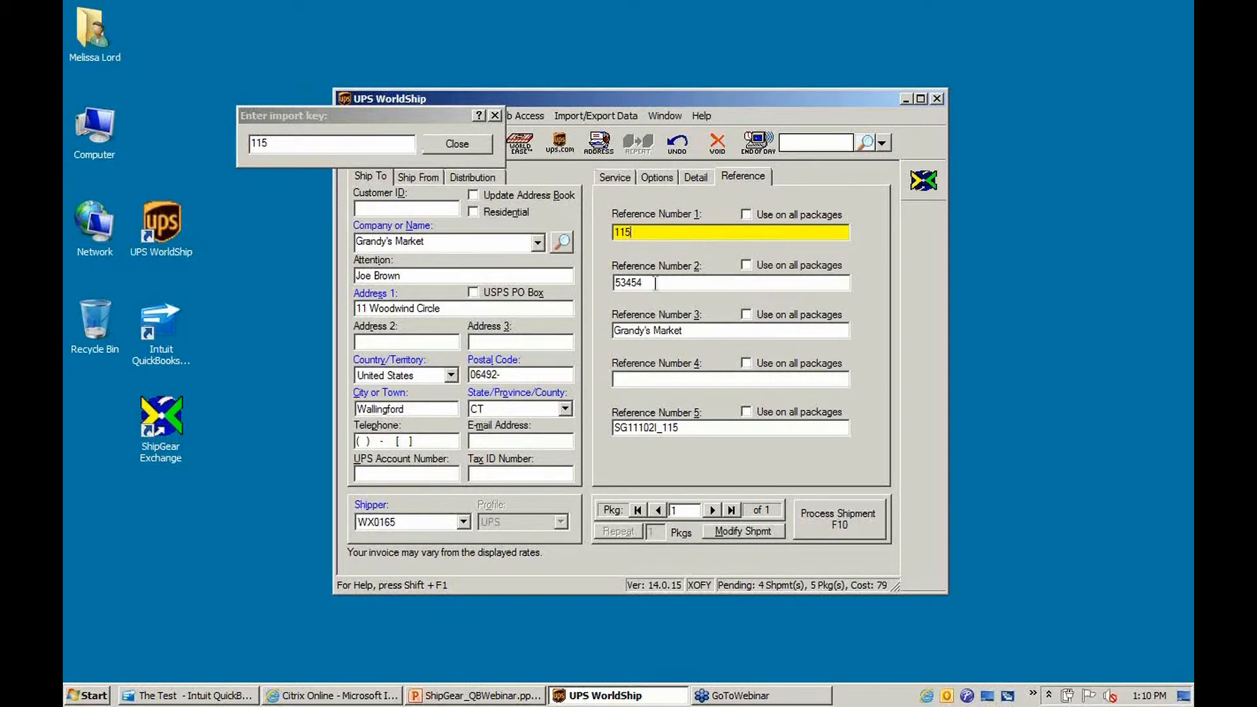
click(722, 282)
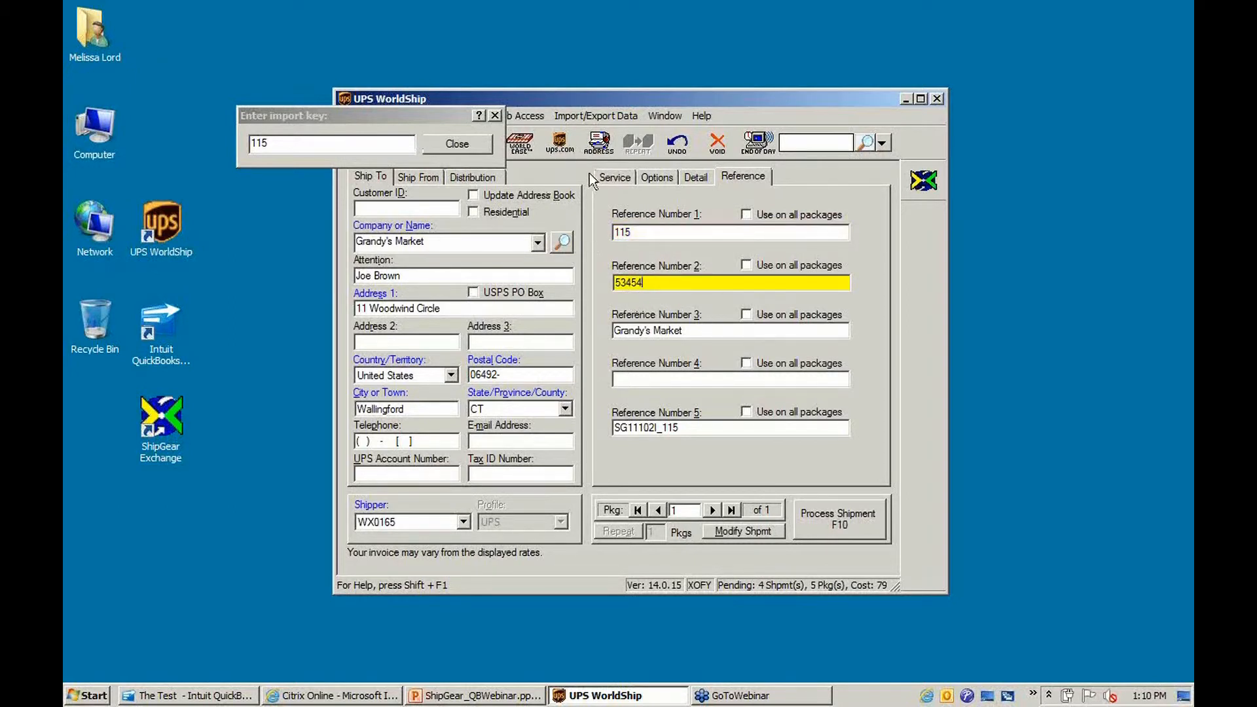
Enter package weight 2 on the Service tab so 2nd Day Air costs 27.05.
click(614, 178)
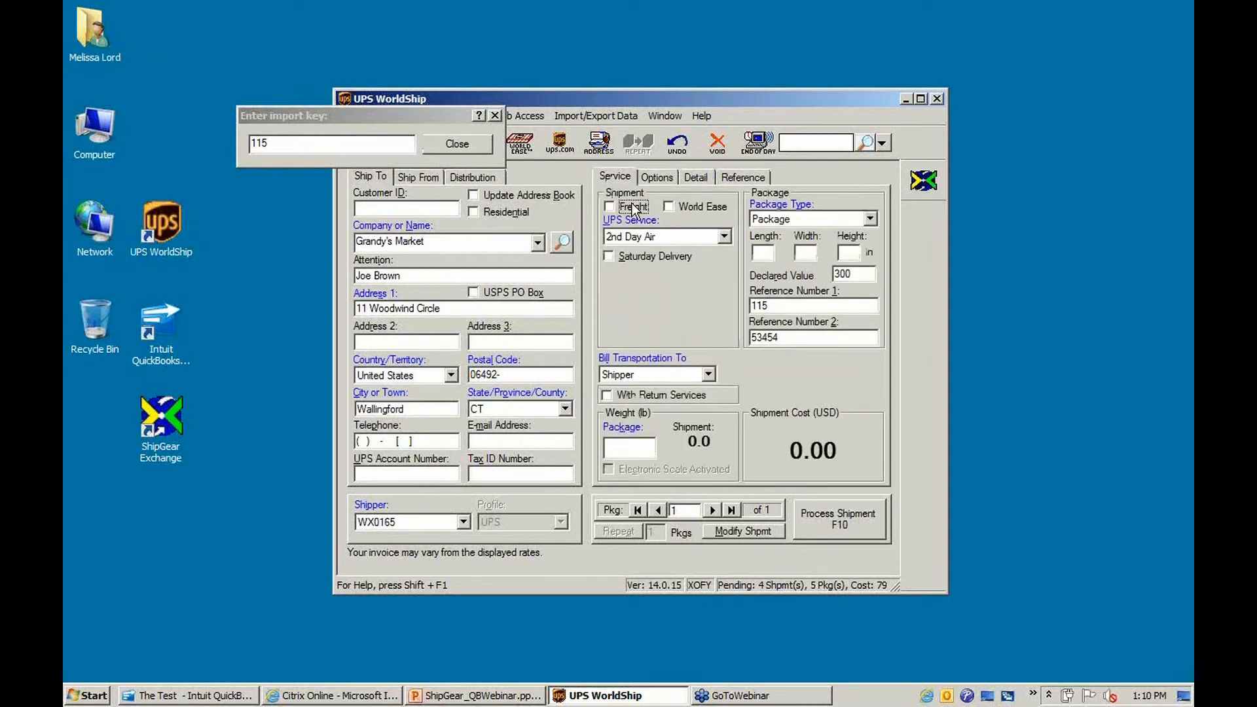
mouse_move(954, 528)
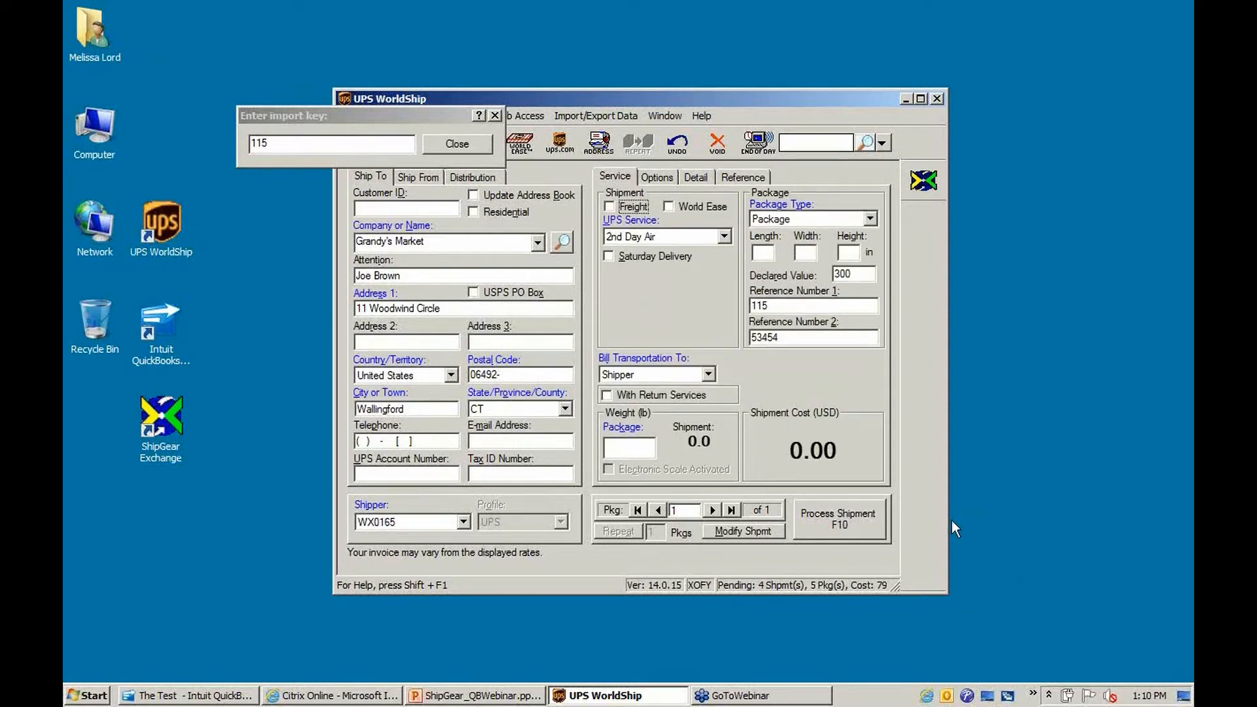
click(628, 447)
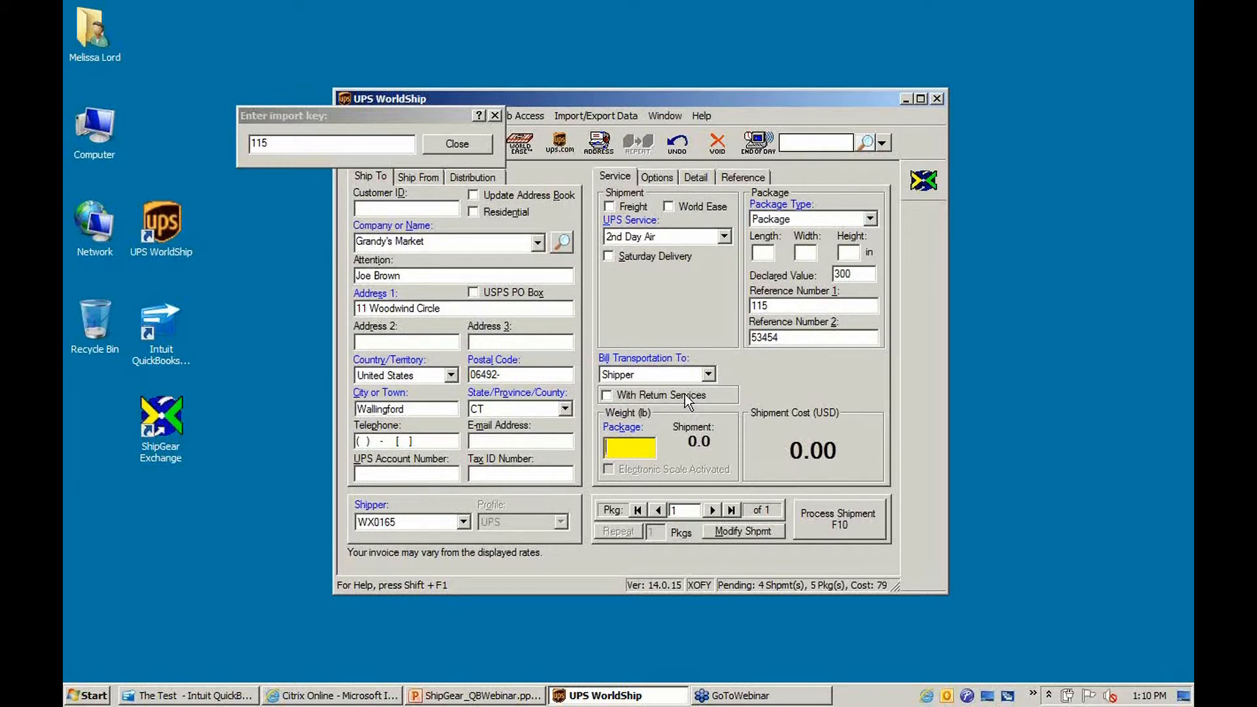
text(2)
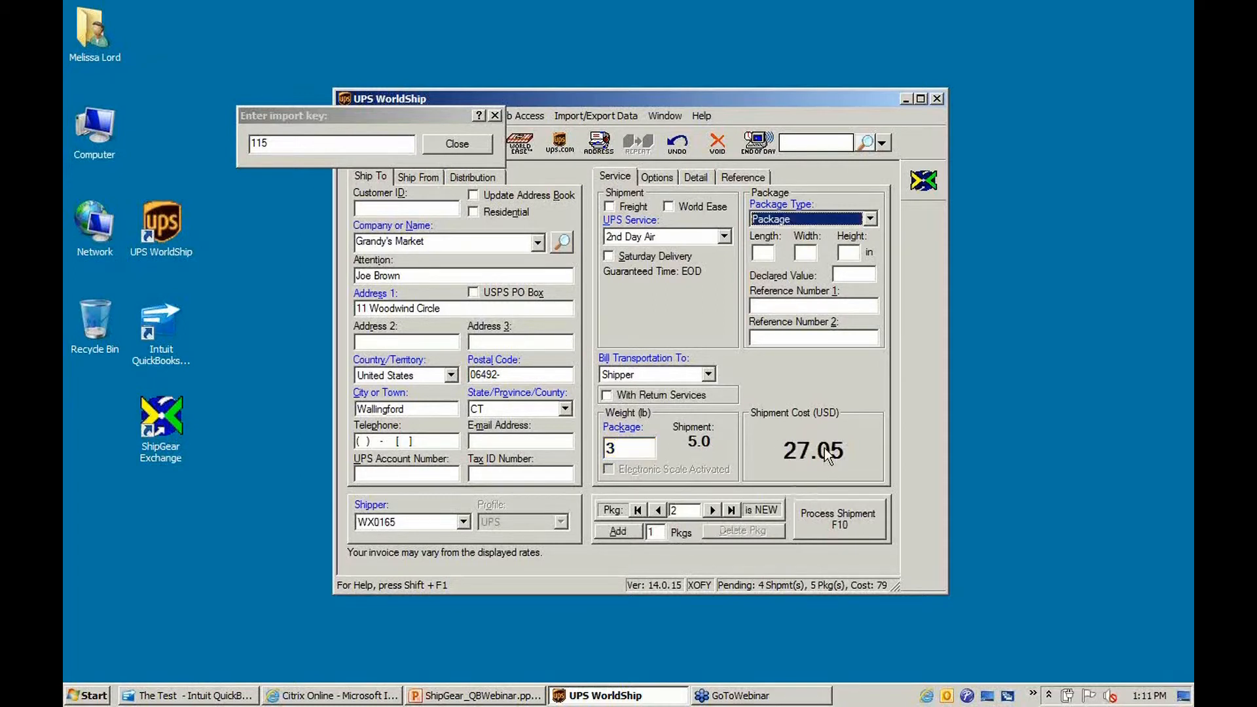
mouse_move(722, 428)
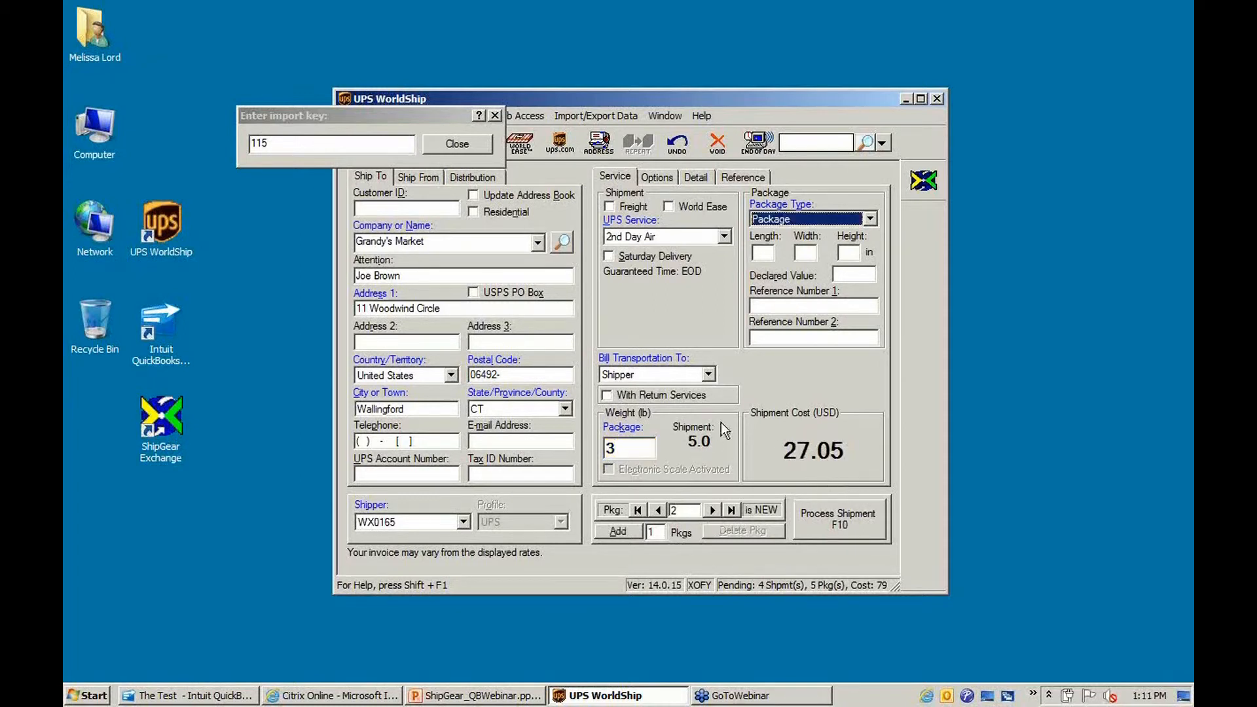
mouse_move(902, 492)
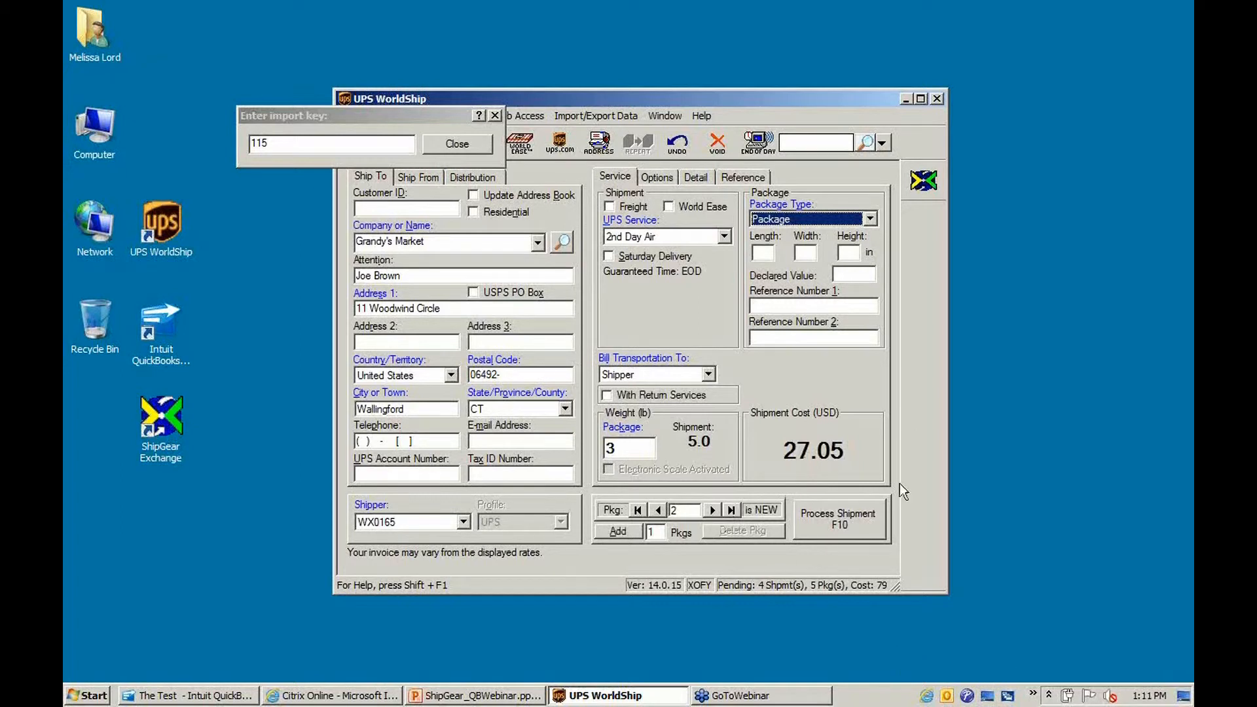
Process Grandy's Market's two packages, exporting tracking data and printing the label.
click(838, 518)
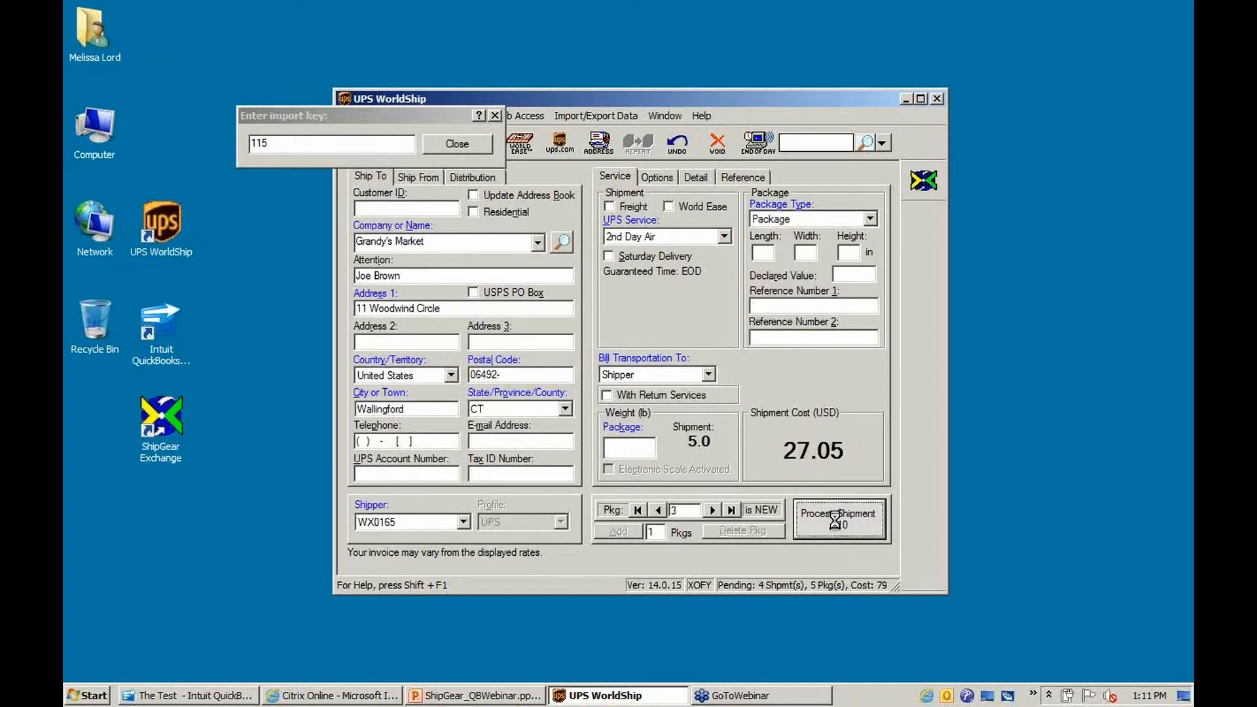
click(839, 518)
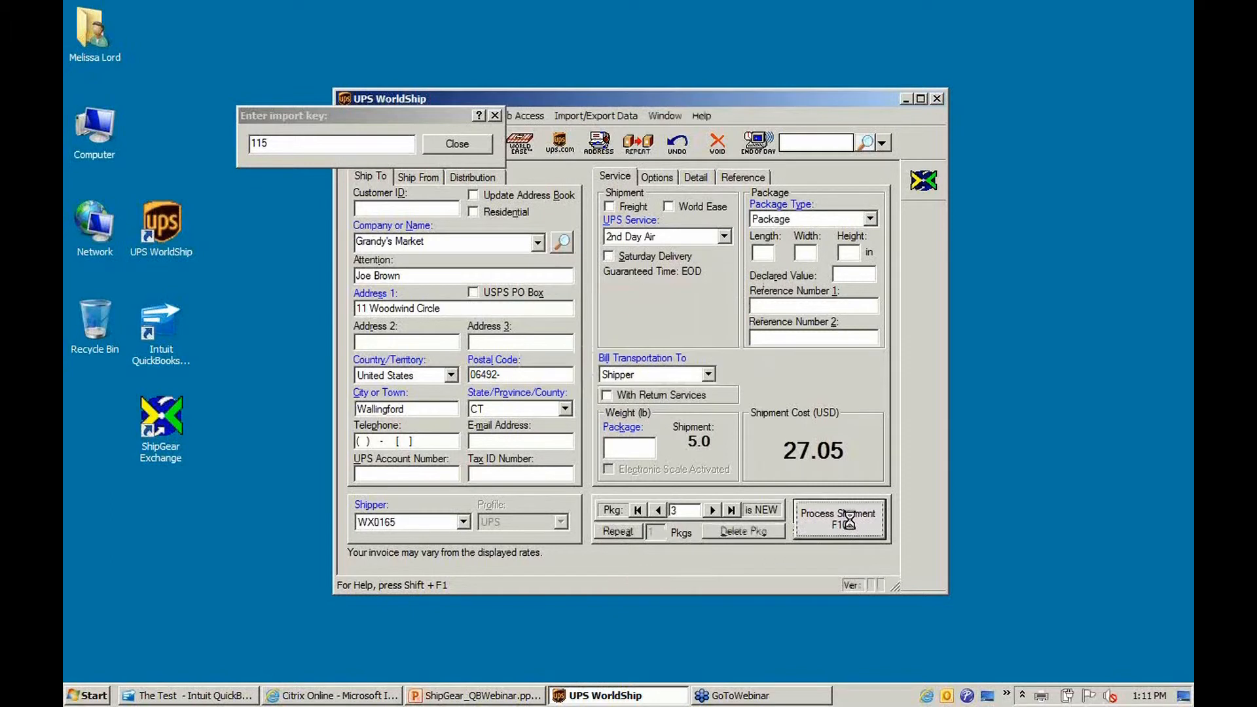
click(839, 518)
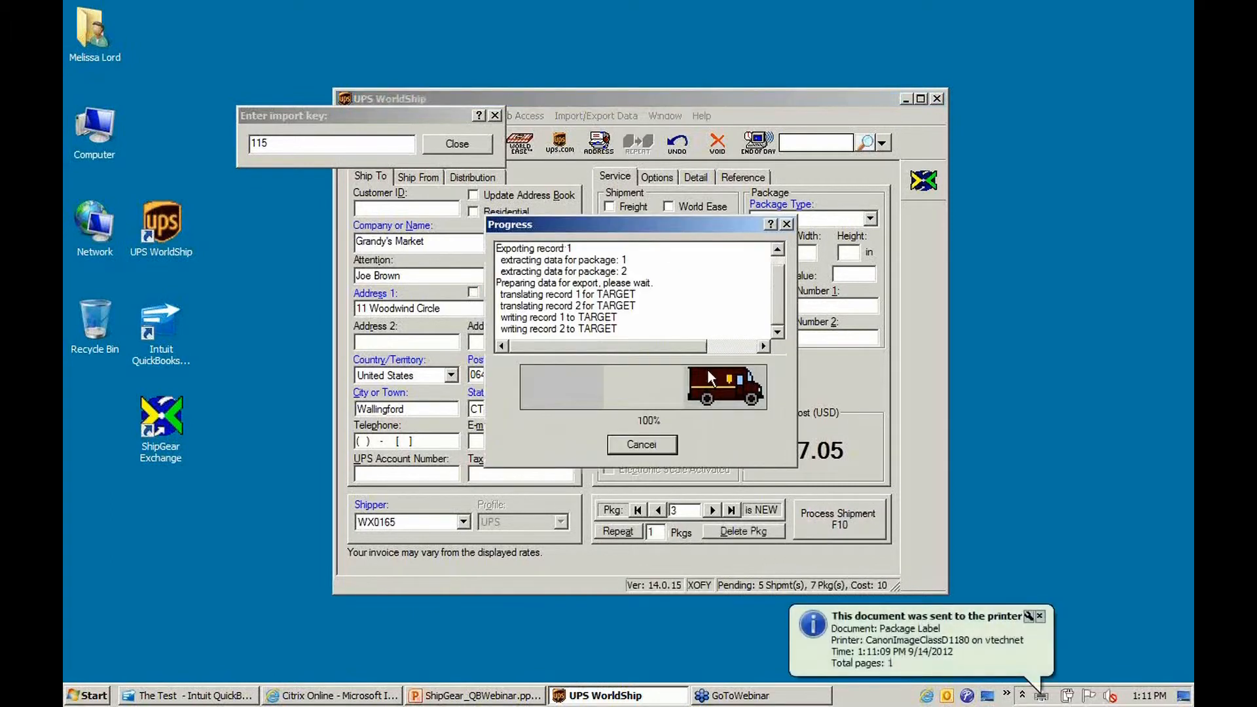
click(641, 444)
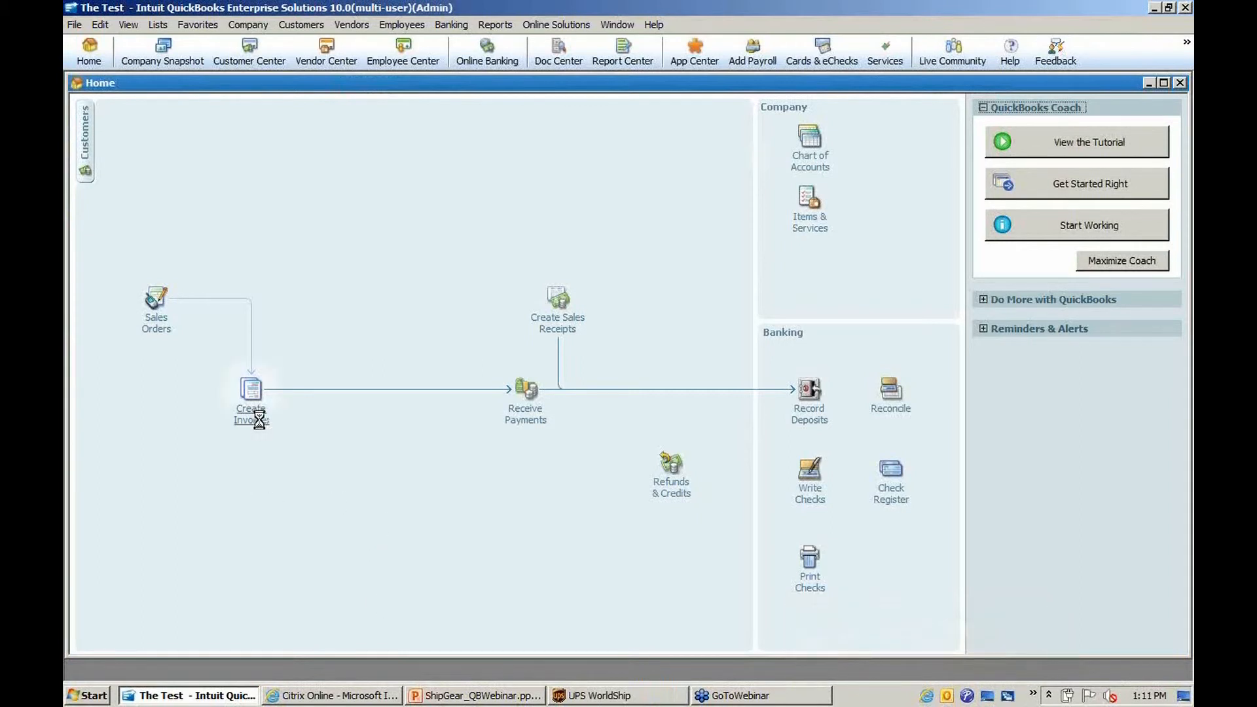
click(250, 392)
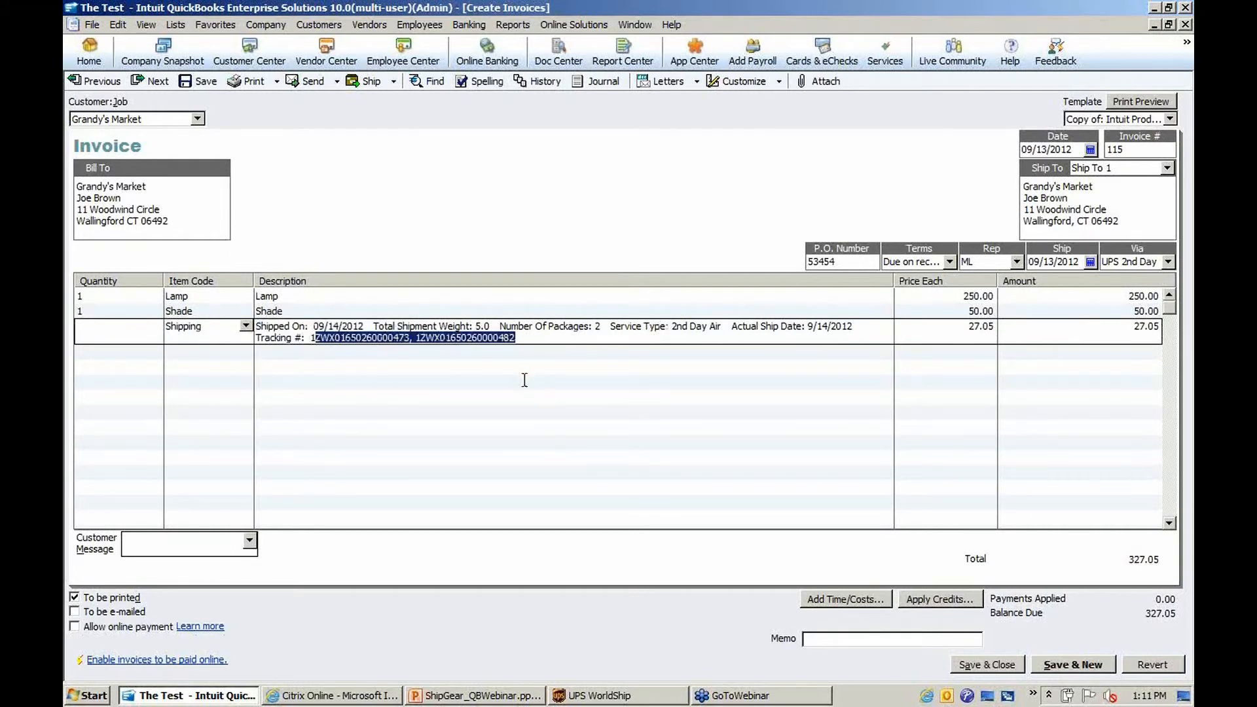
mouse_move(983, 333)
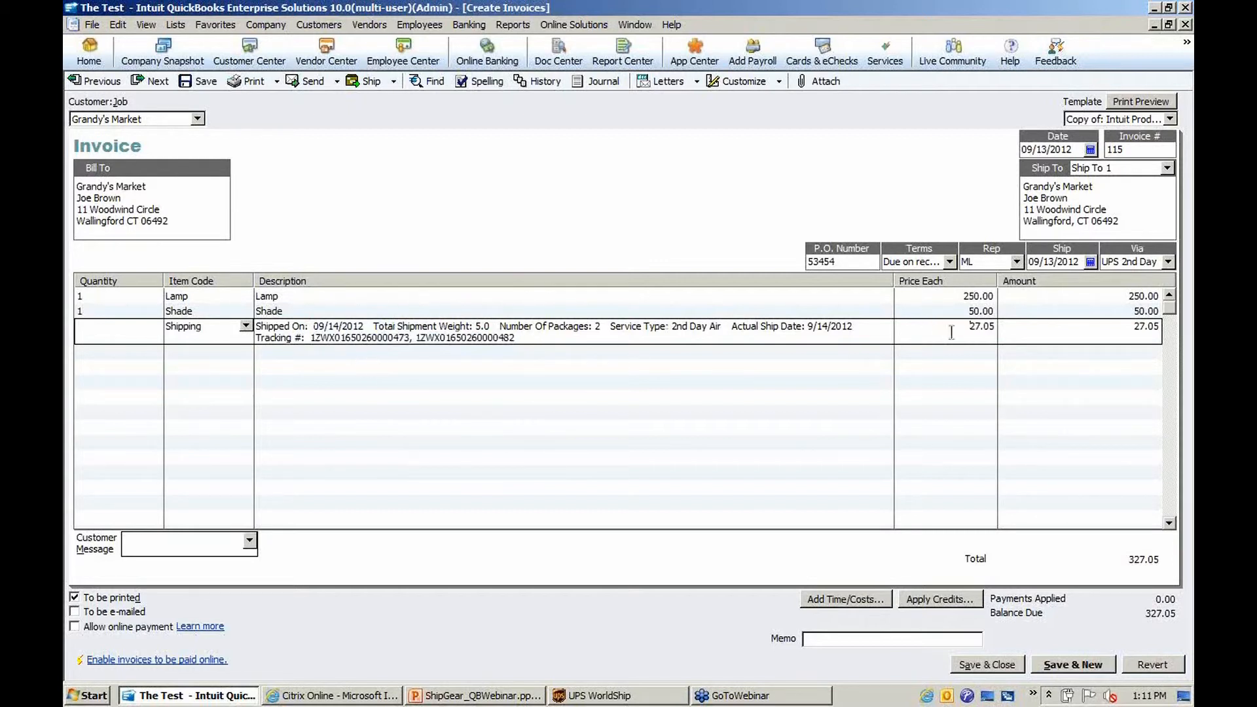
double_click(979, 326)
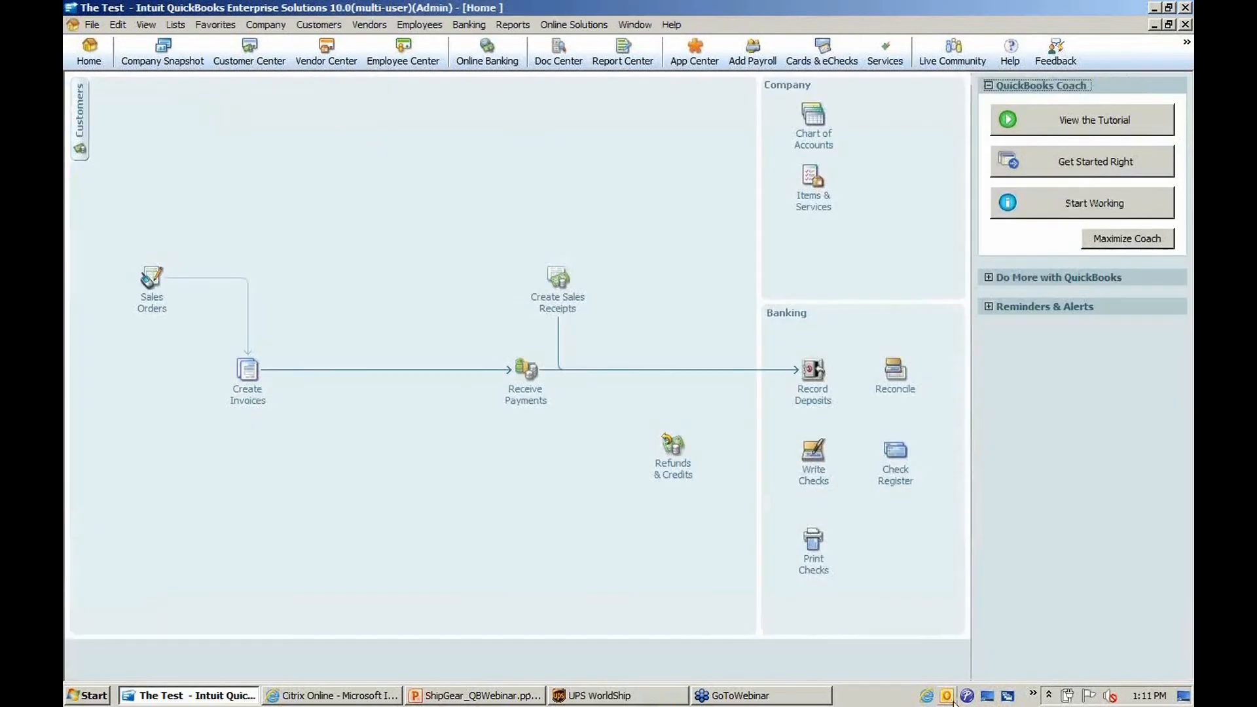
Enter ? as the import key and accept the 9/4–9/17/2012 invoice range.
click(617, 695)
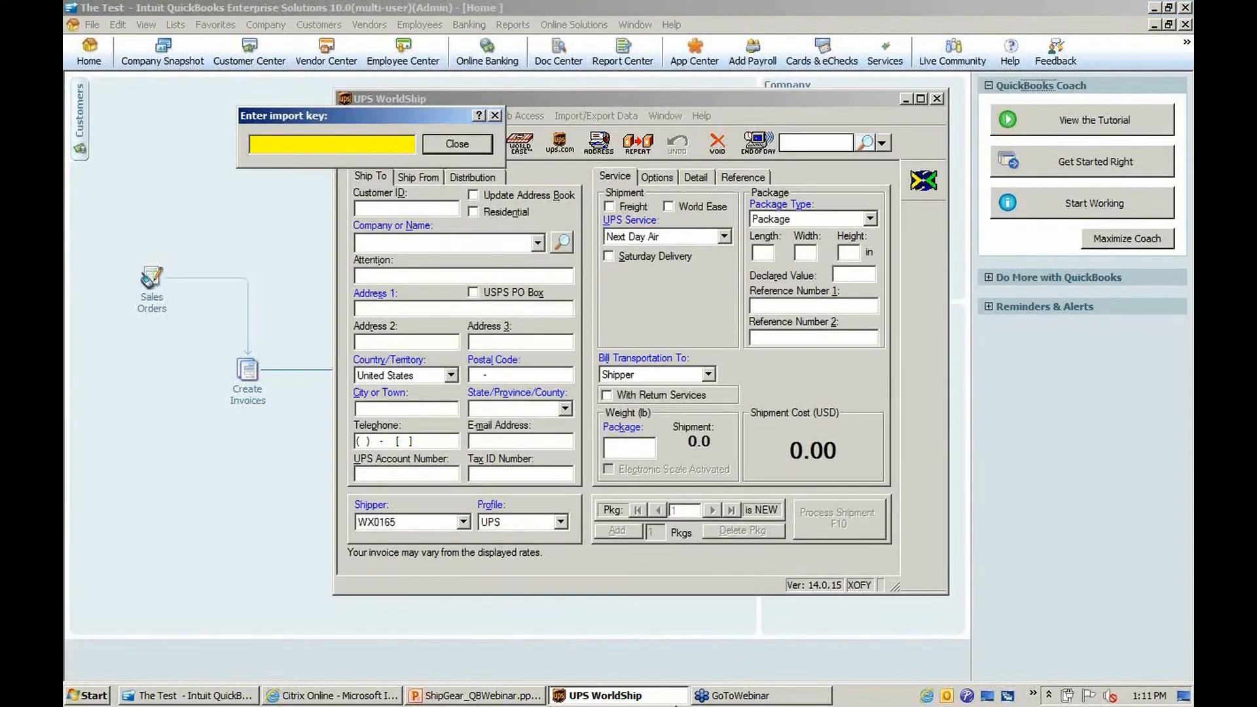
click(329, 147)
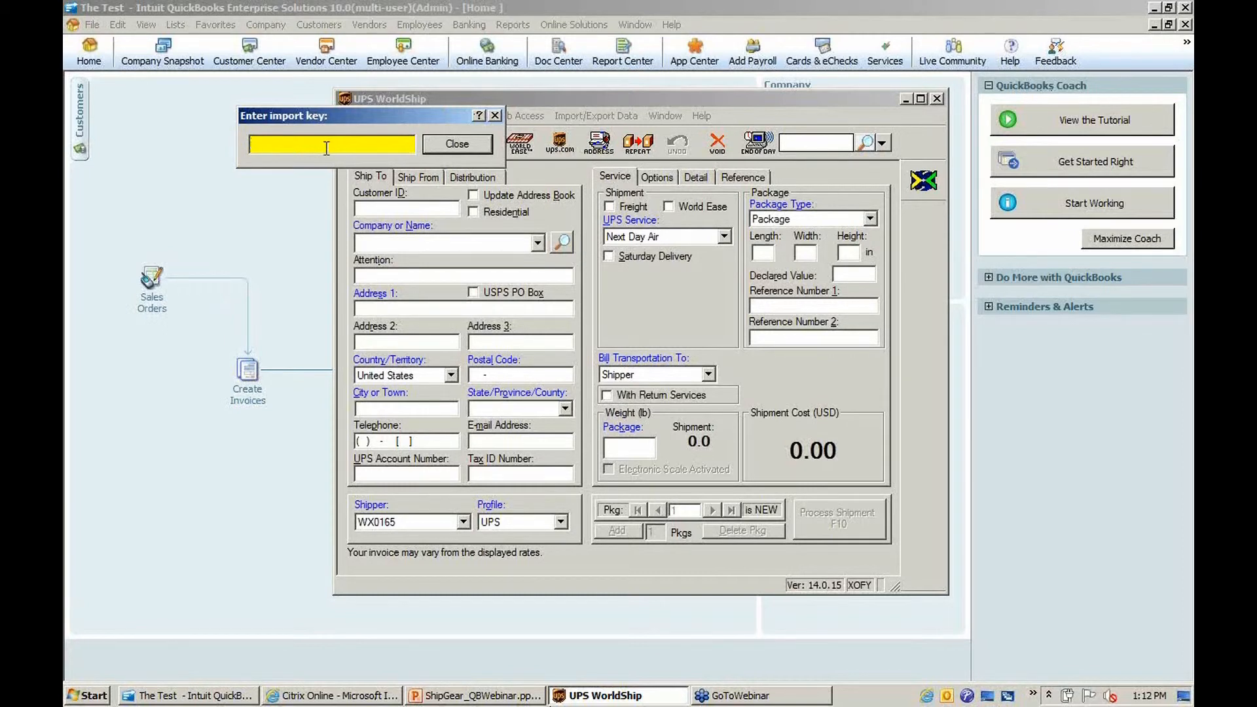
text(?)
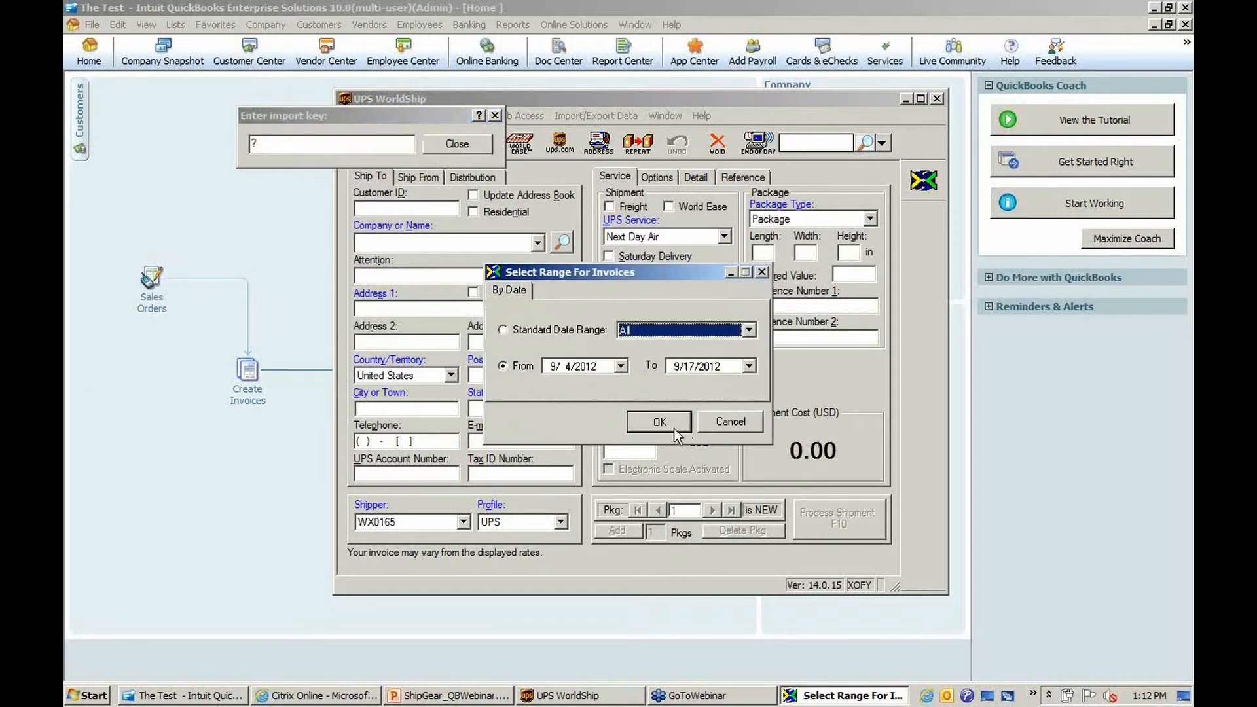
click(659, 421)
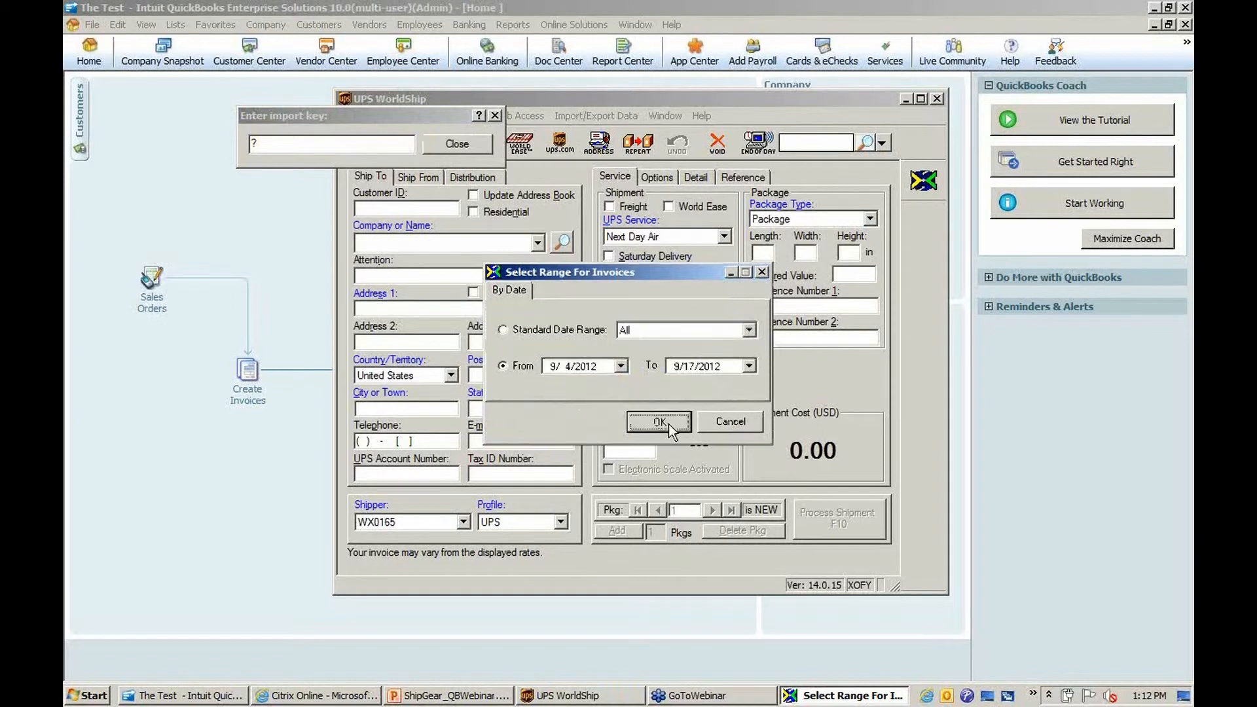
click(658, 423)
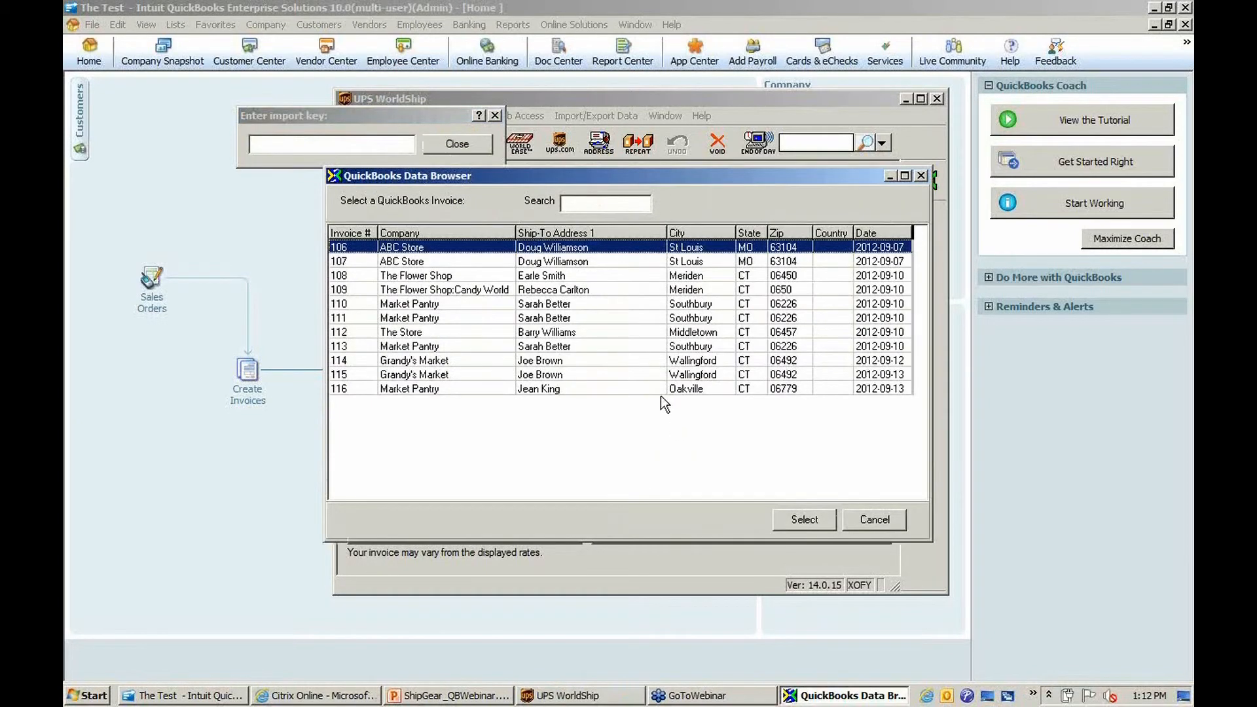
mouse_move(356, 436)
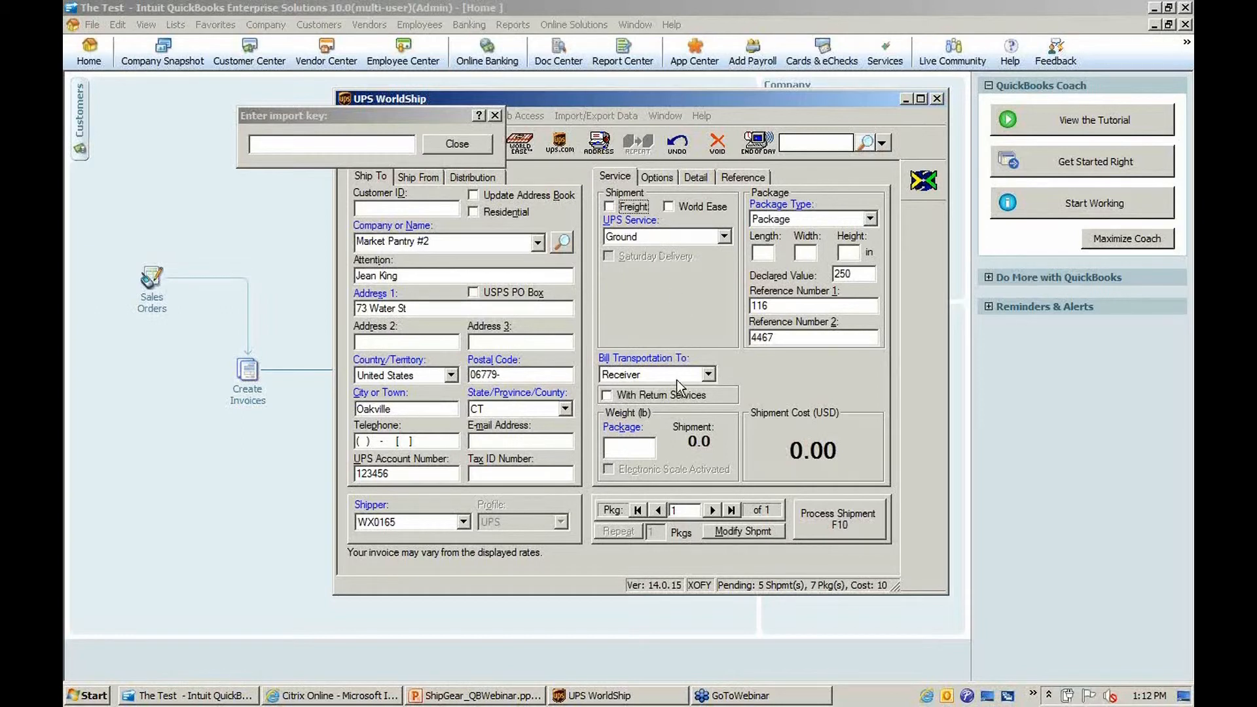
mouse_move(679, 389)
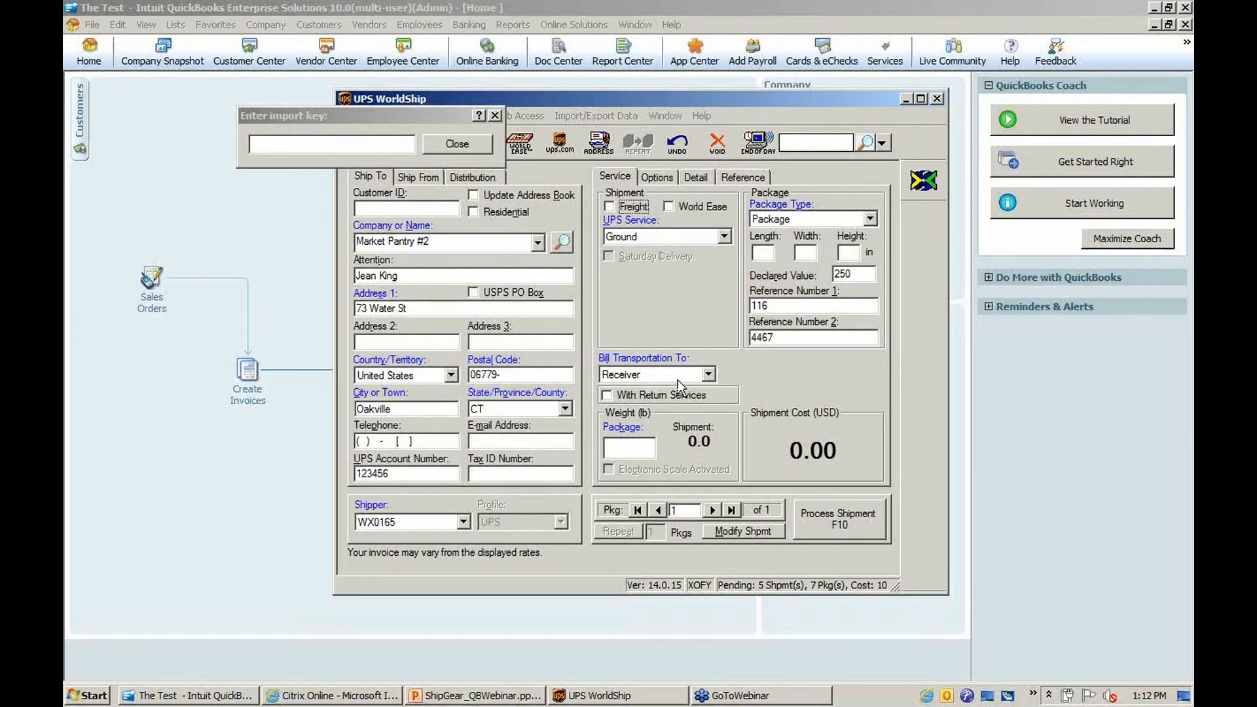
mouse_move(643, 393)
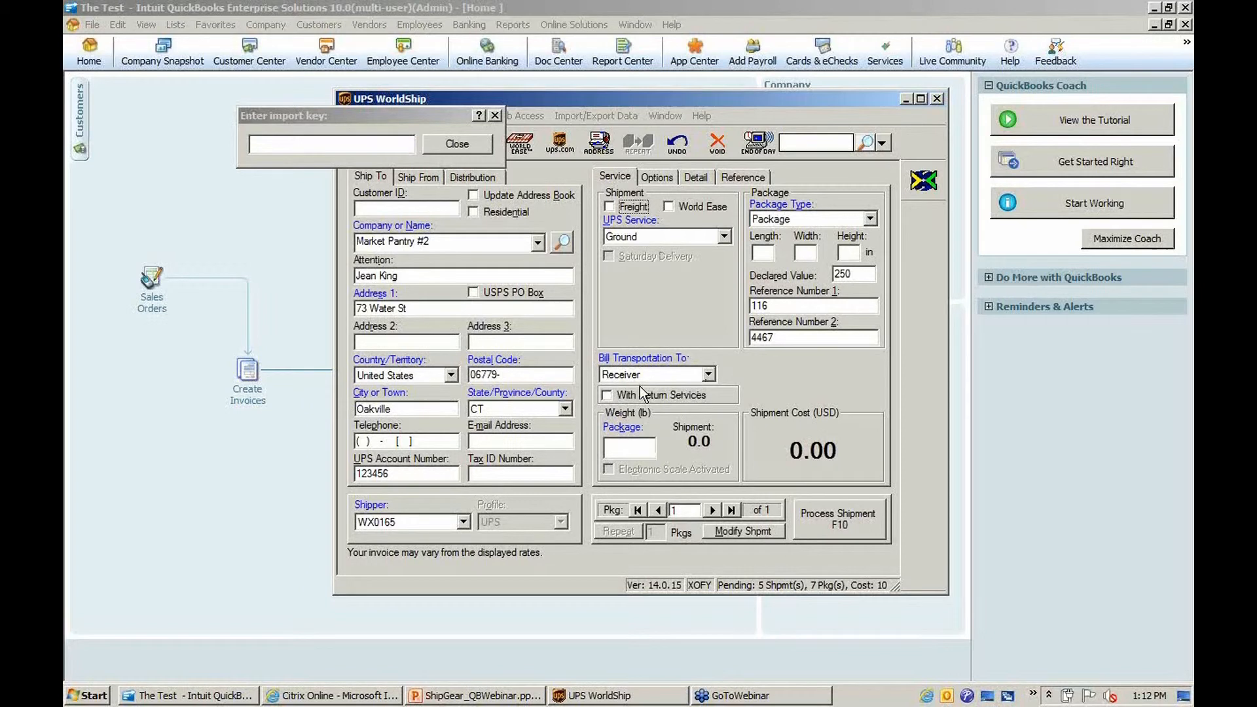
mouse_move(642, 389)
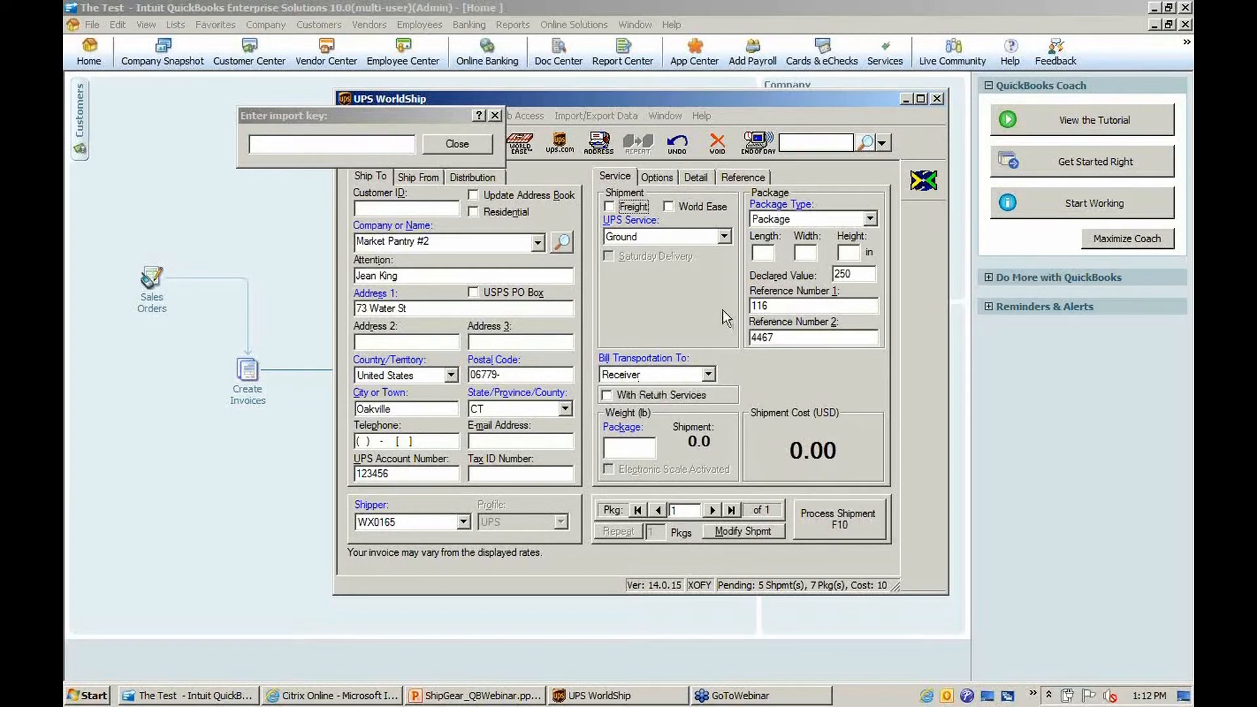
mouse_move(704, 347)
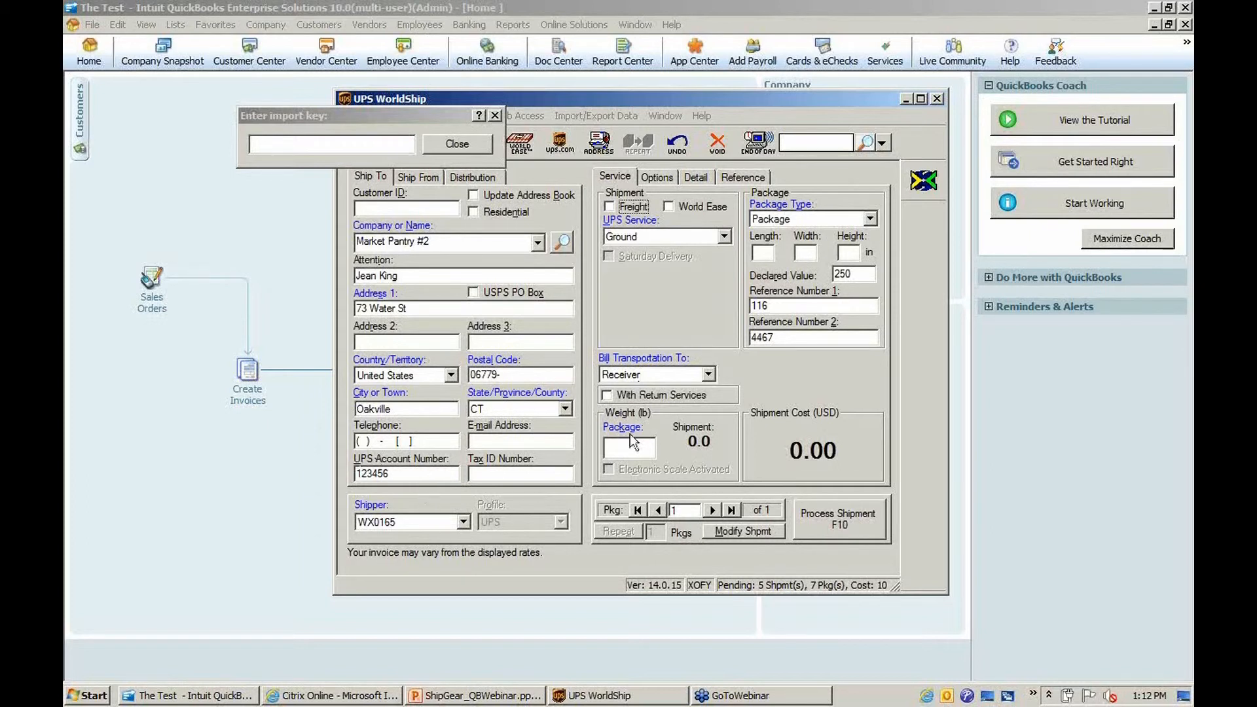
Weigh invoice 116's package at 2 lb, cost it at 8.28, and process it.
click(657, 178)
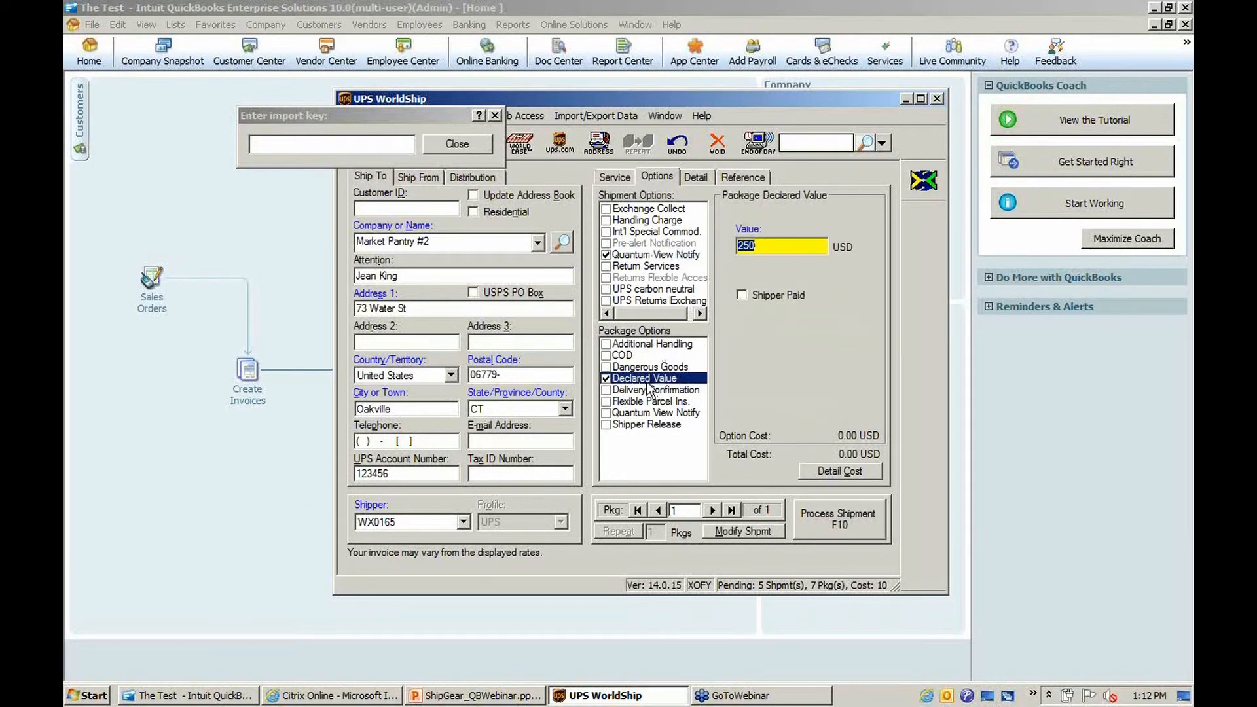
click(614, 177)
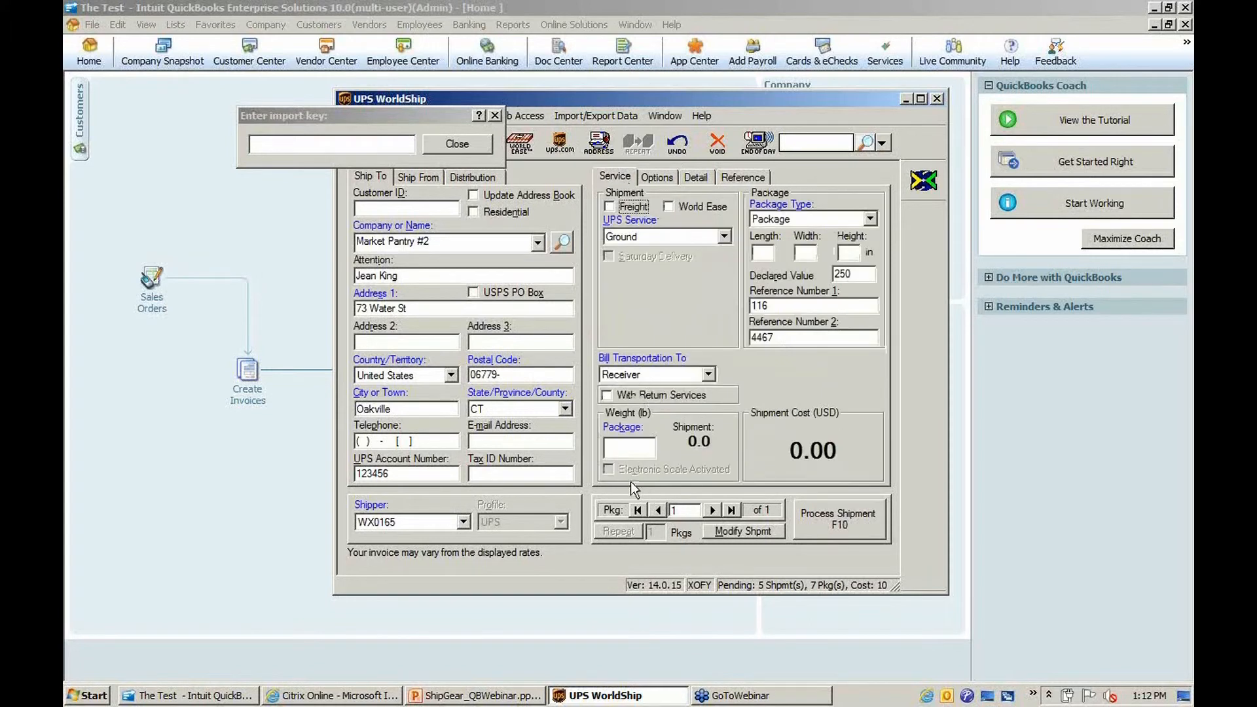
text(2)
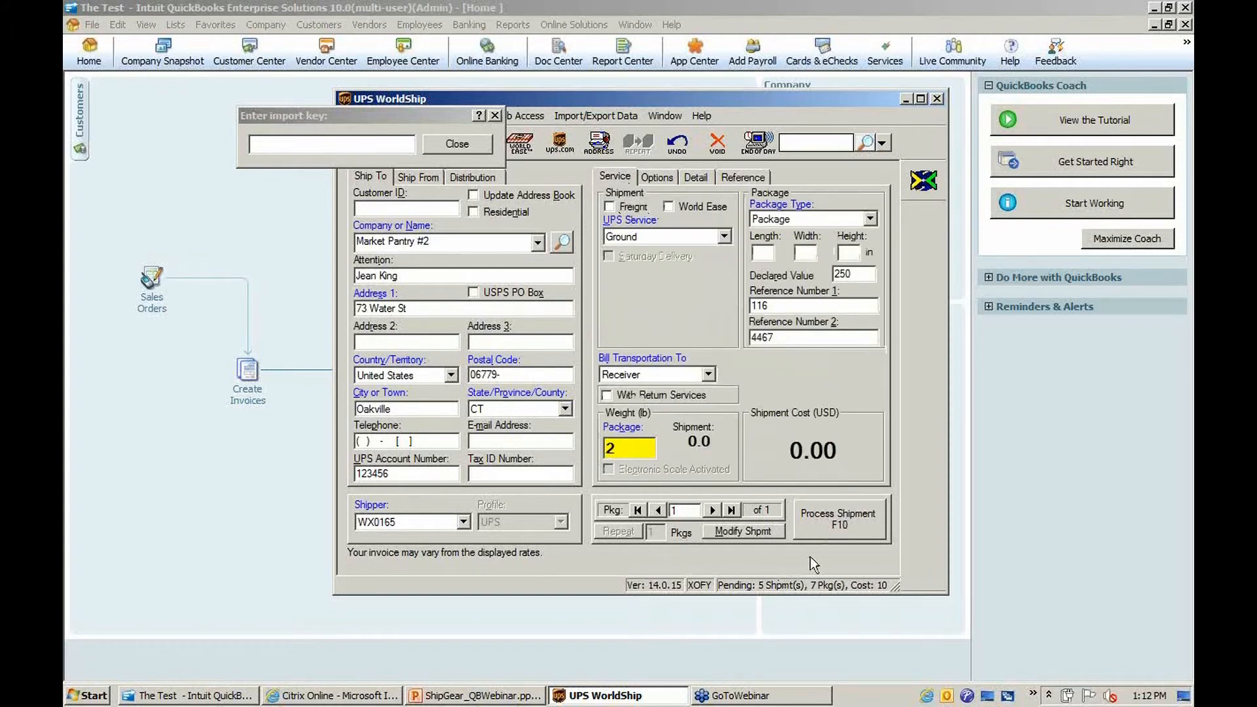
click(838, 518)
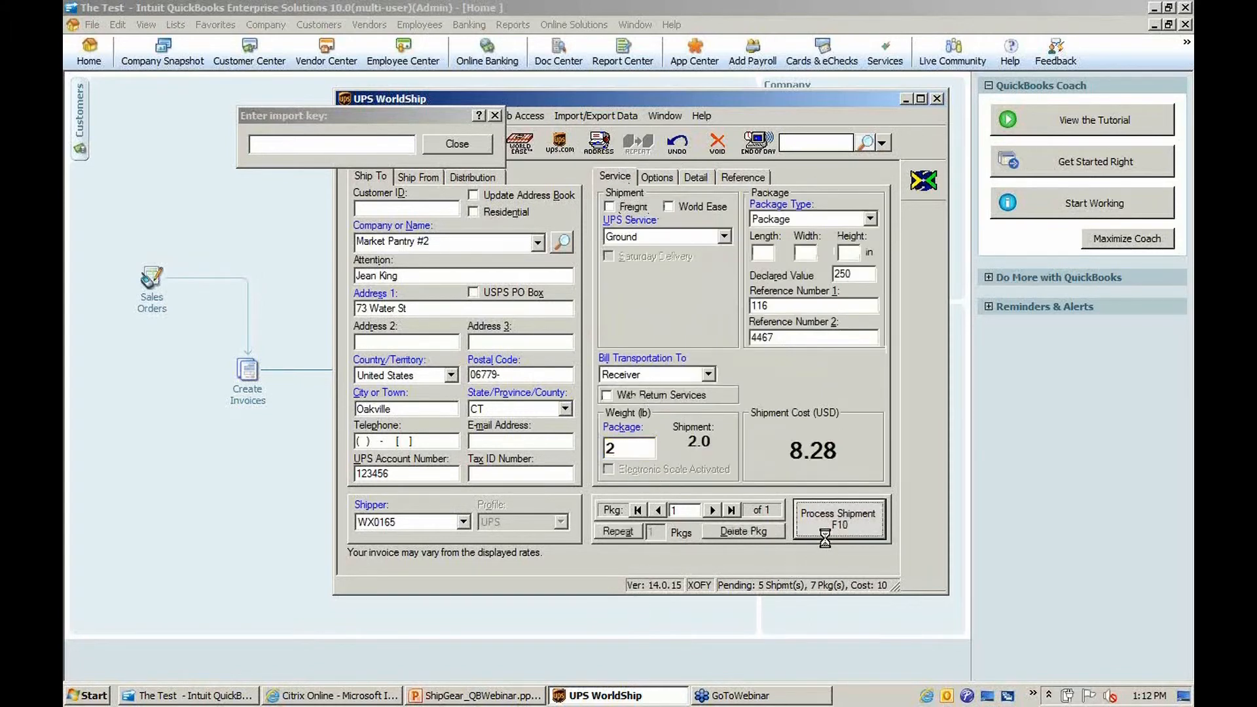
click(838, 519)
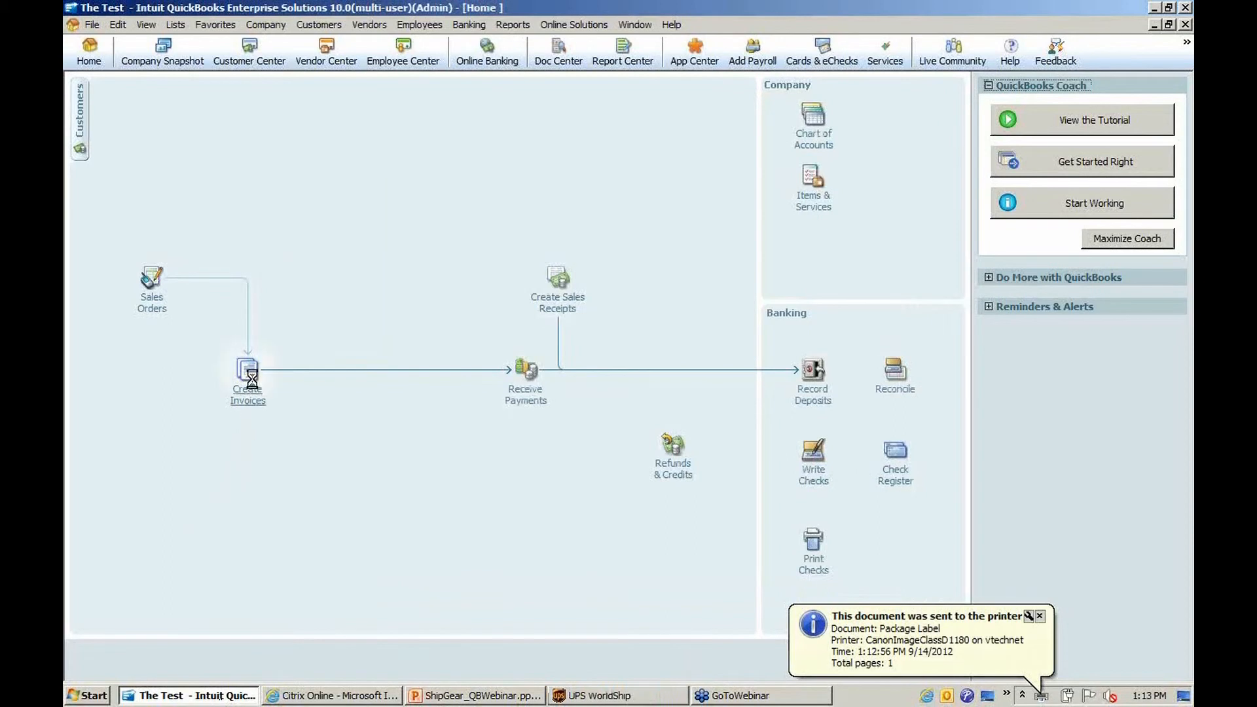
Page back to invoice 116's Ground shipping line, then switch to PowerPoint.
click(248, 368)
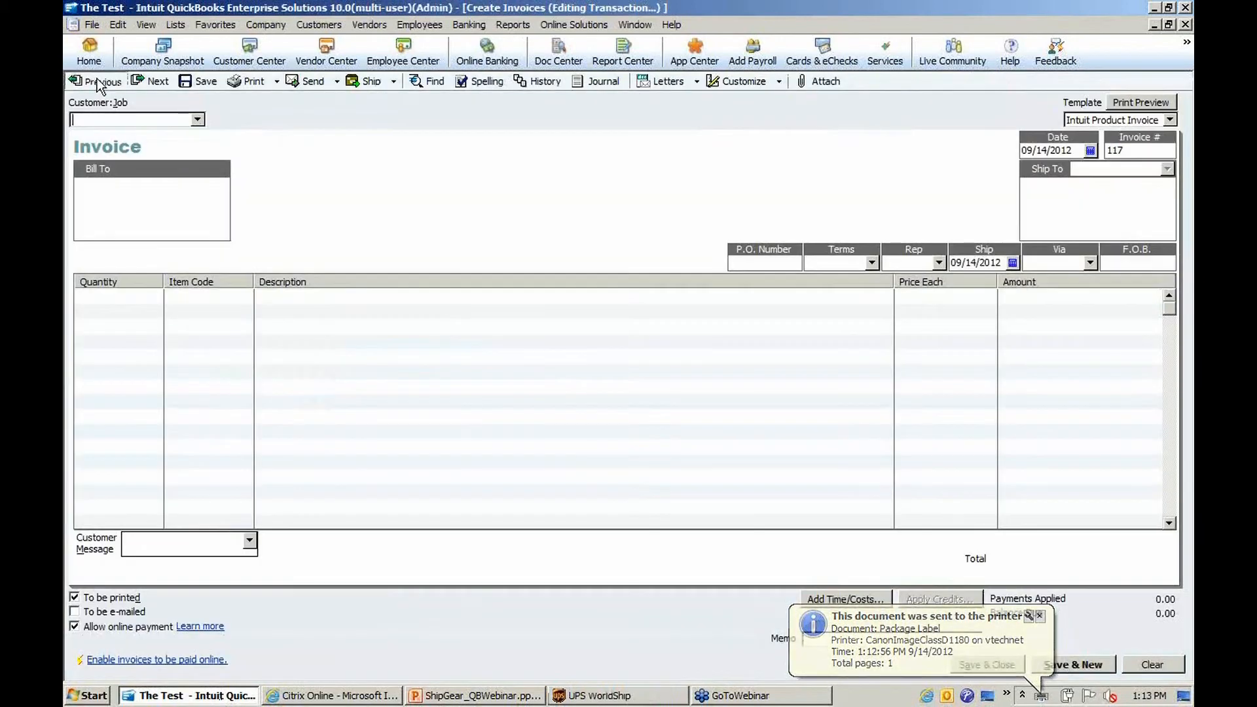
click(93, 80)
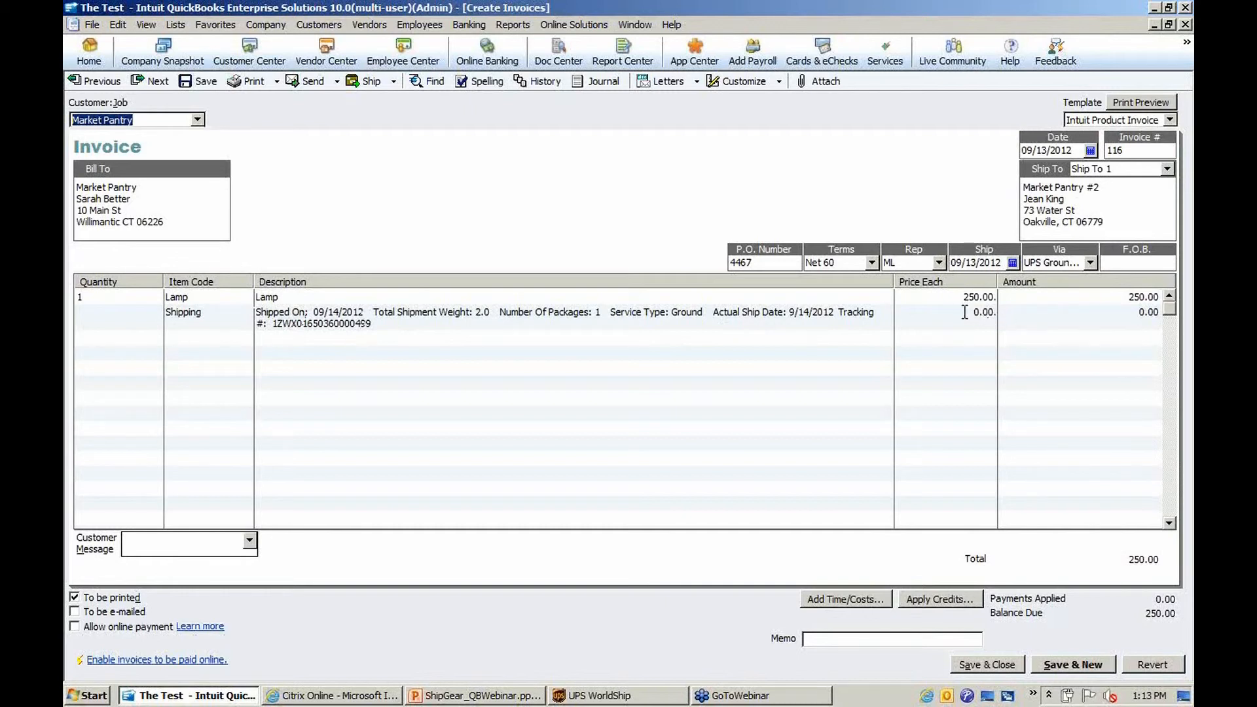
mouse_move(844, 303)
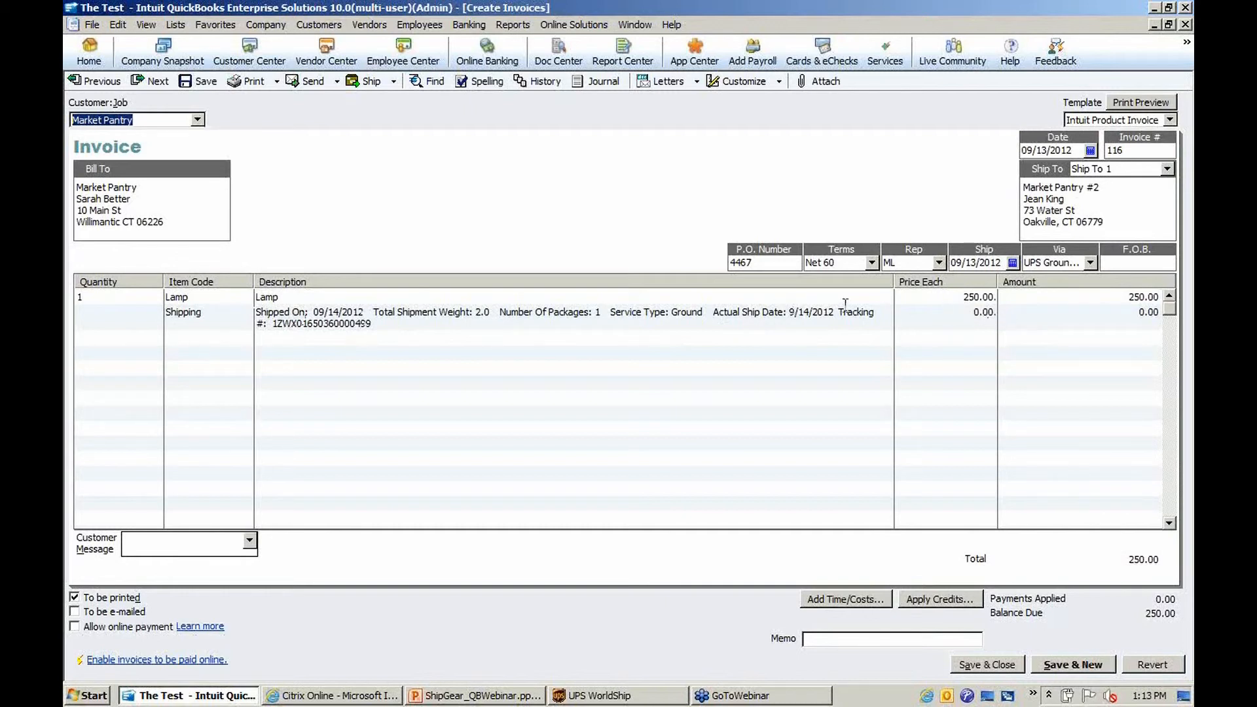
mouse_move(696, 689)
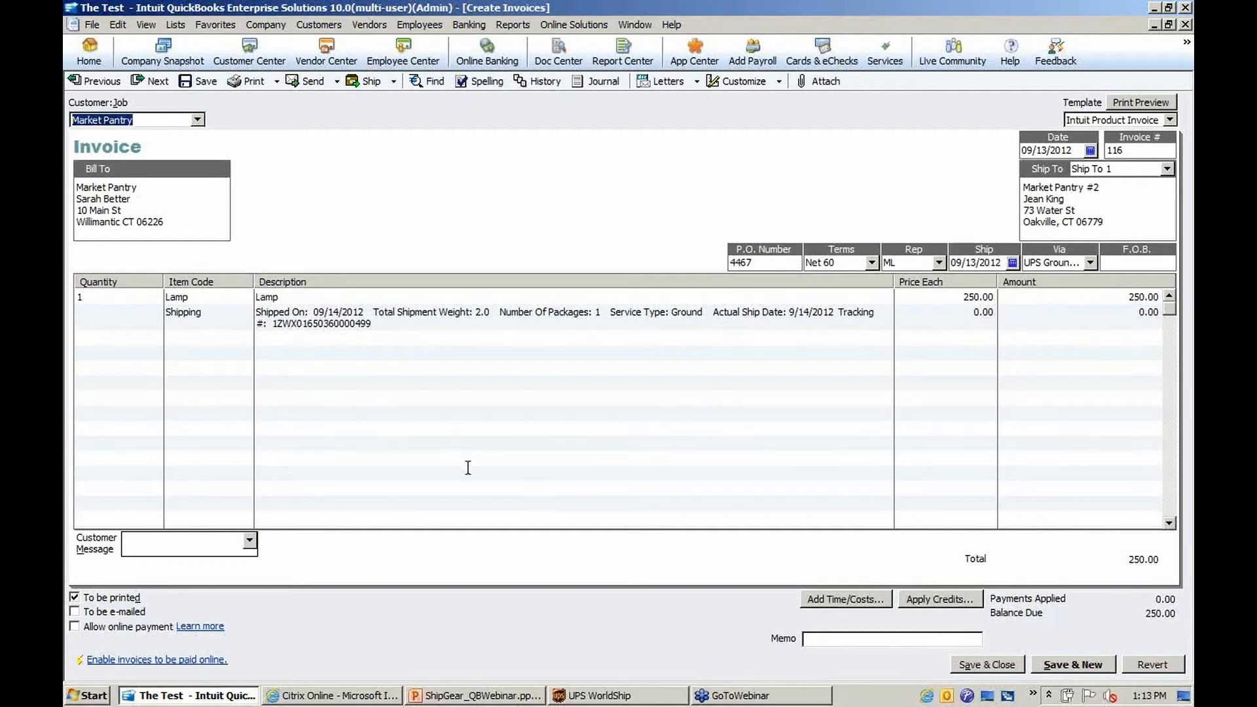
mouse_move(1135, 635)
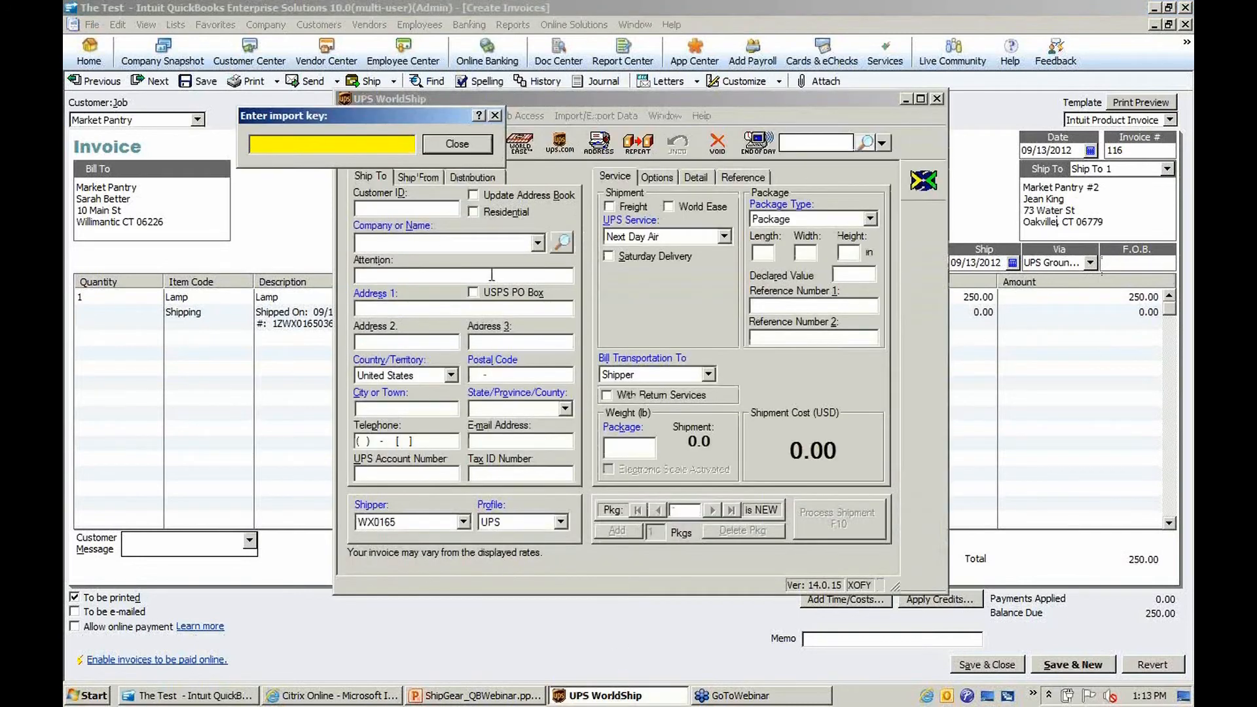
click(474, 695)
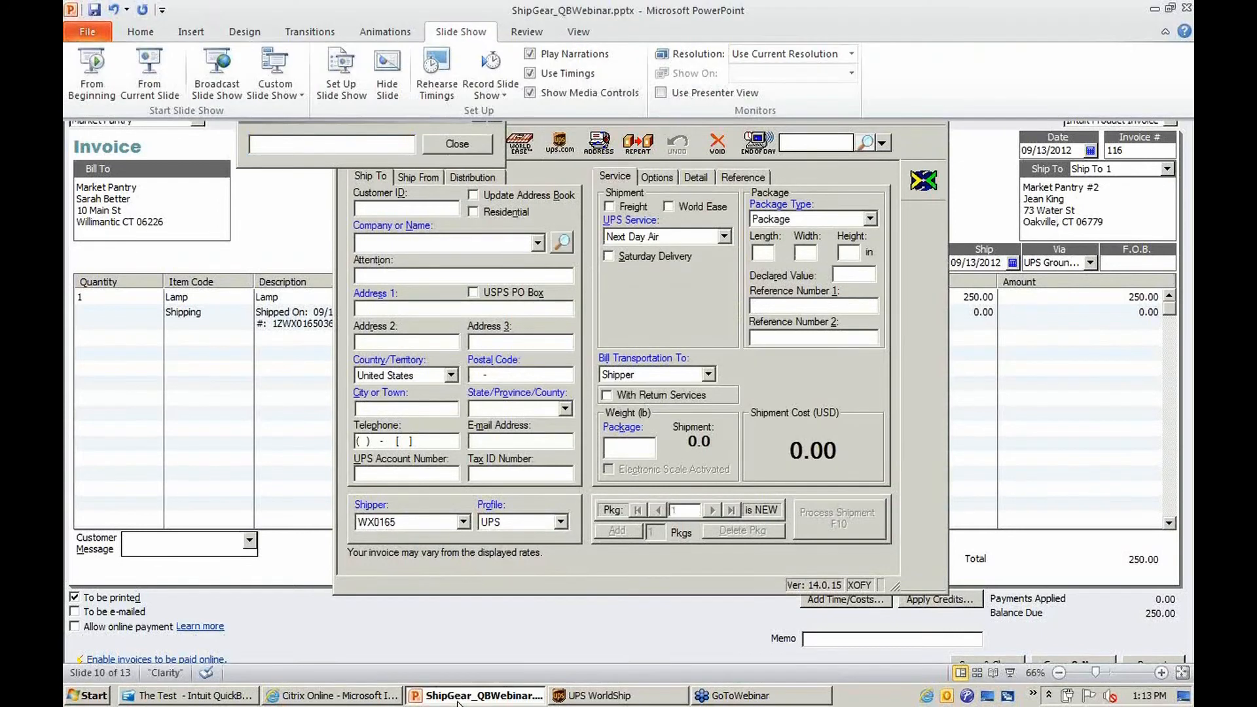